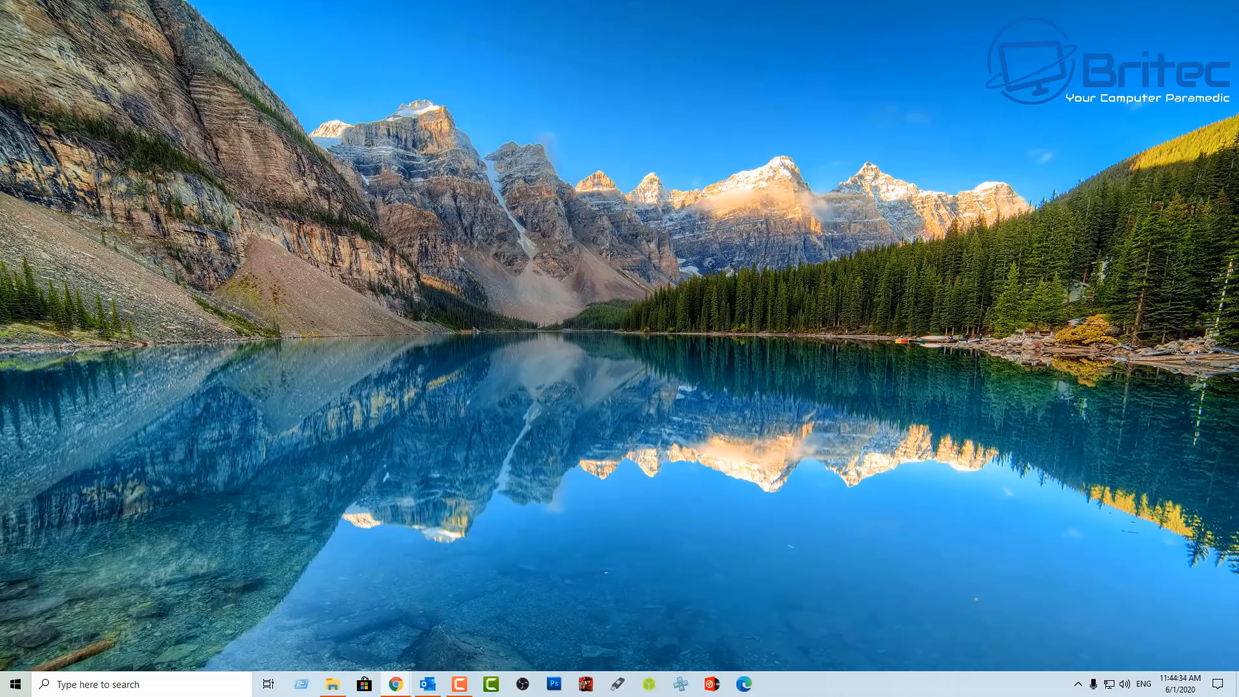
- Launch Outlook from the desktop to reach the spam folder
left_click(426, 684)
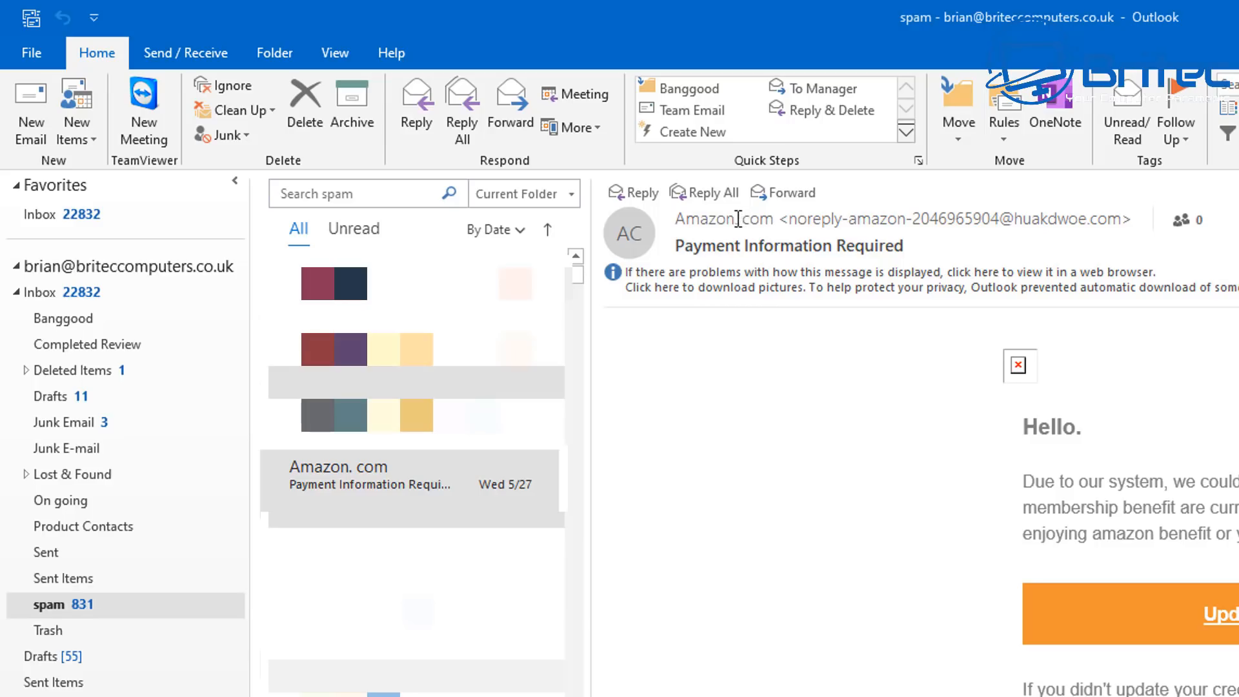
mouse_move(715, 399)
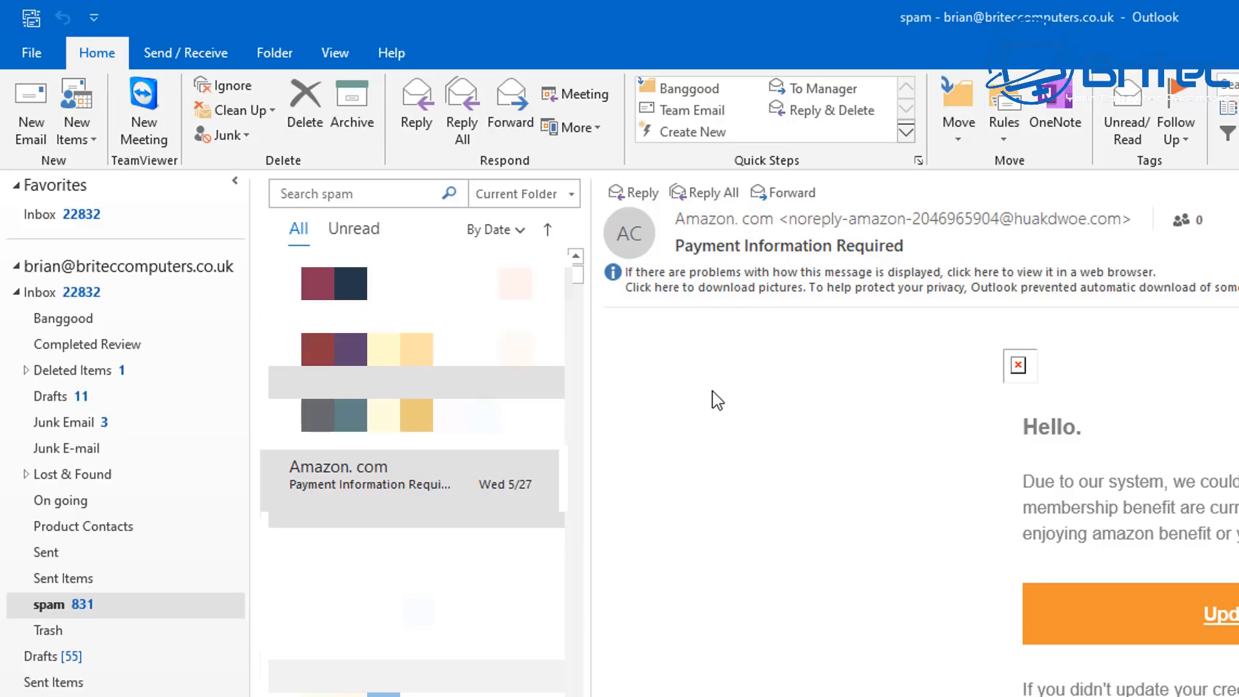
mouse_move(695, 239)
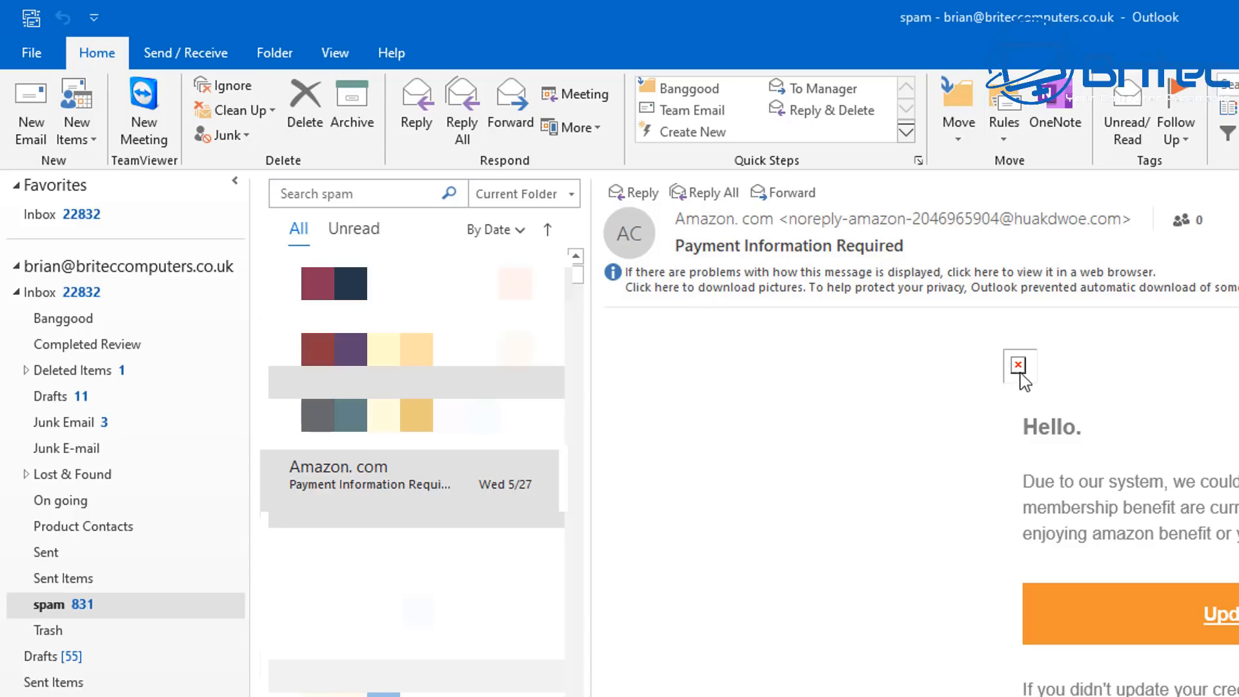
mouse_move(1019, 378)
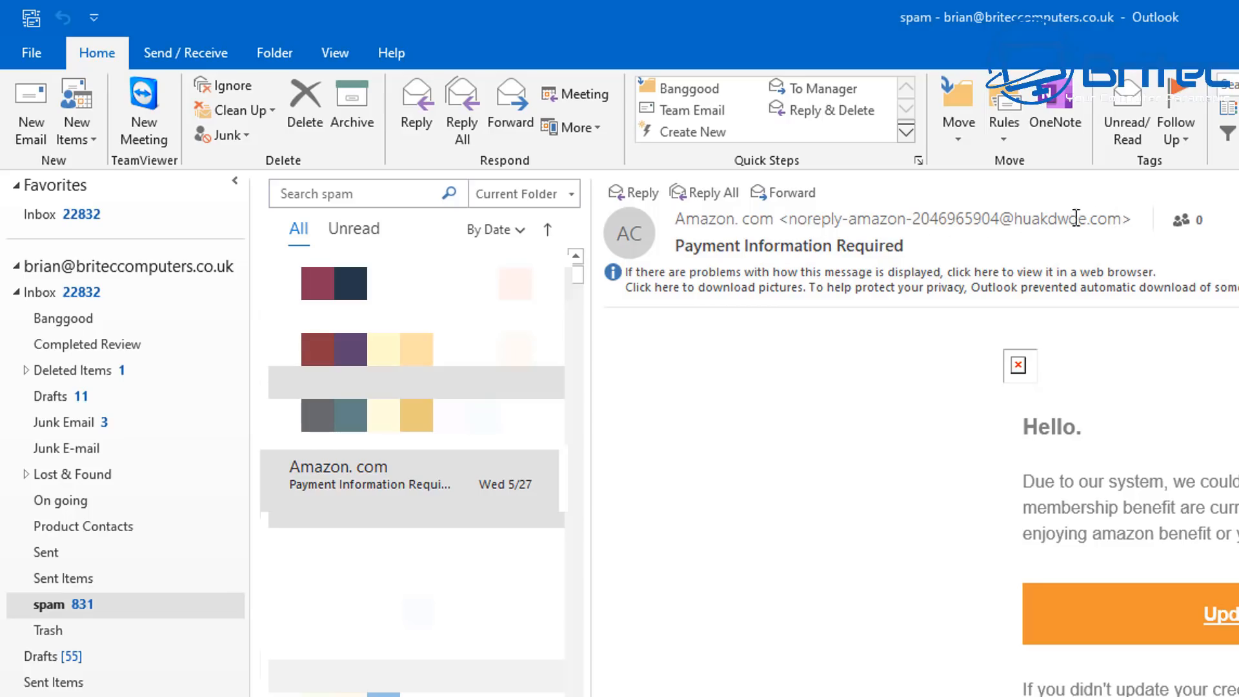
mouse_move(1114, 221)
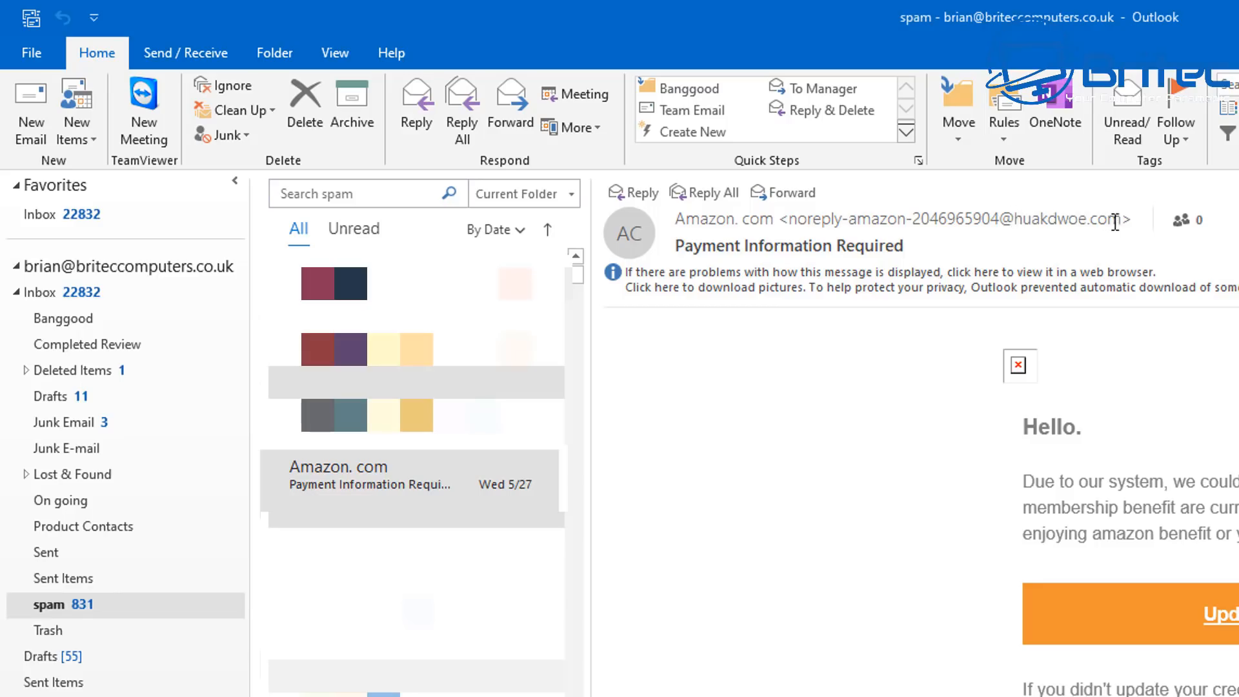
mouse_move(1049, 266)
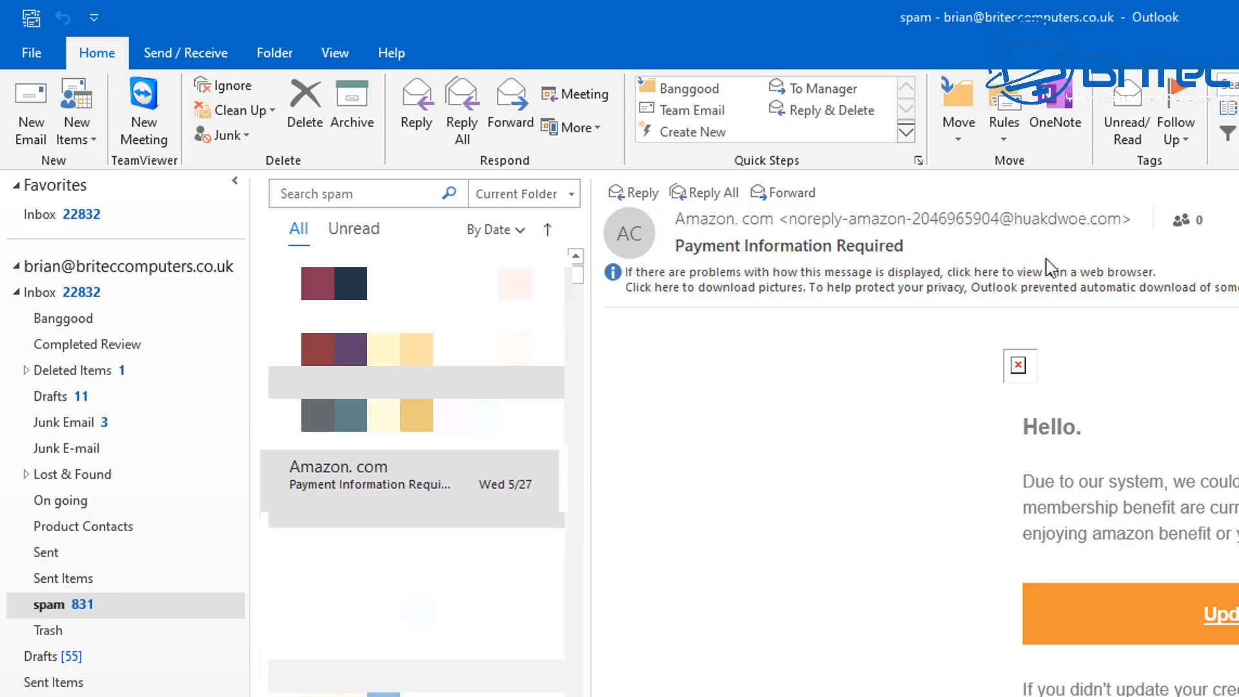
mouse_move(937, 431)
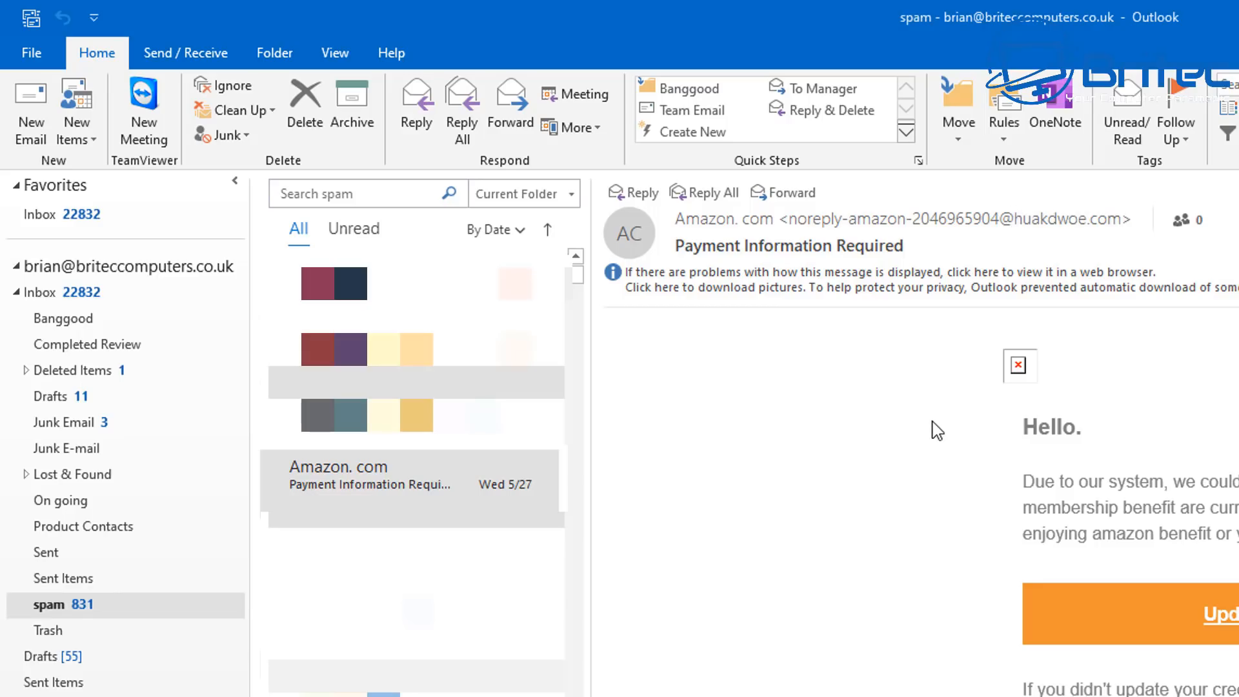
mouse_move(921, 436)
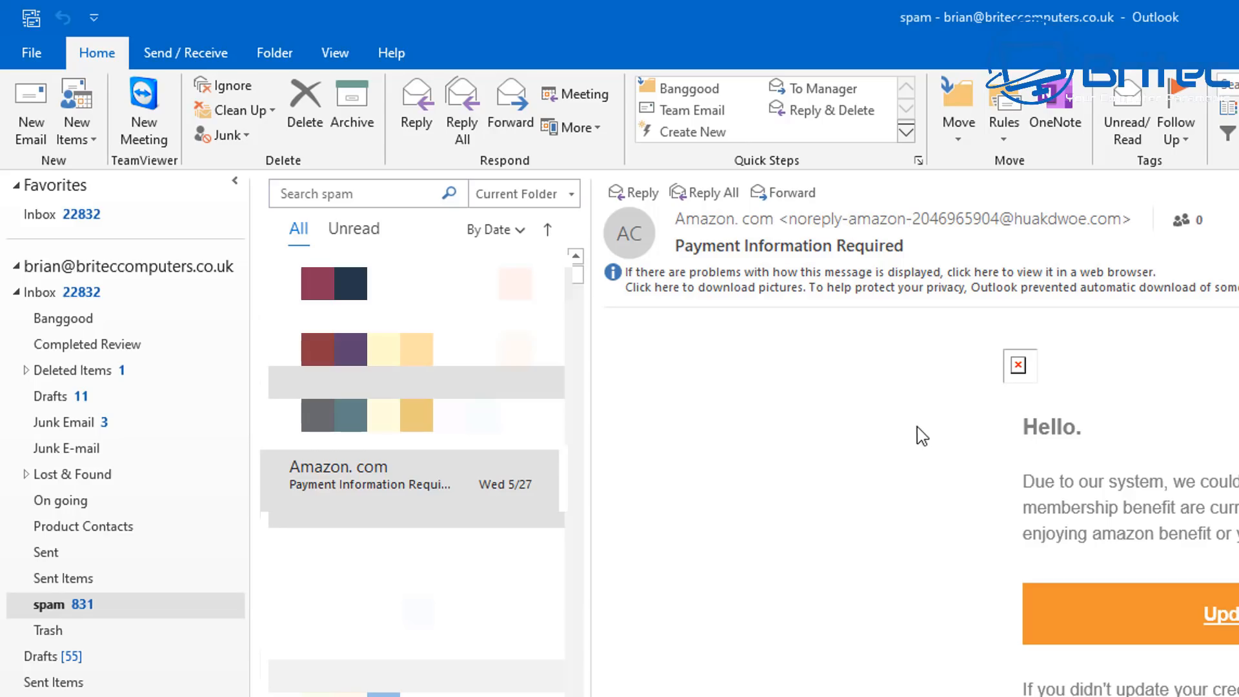
mouse_move(937, 688)
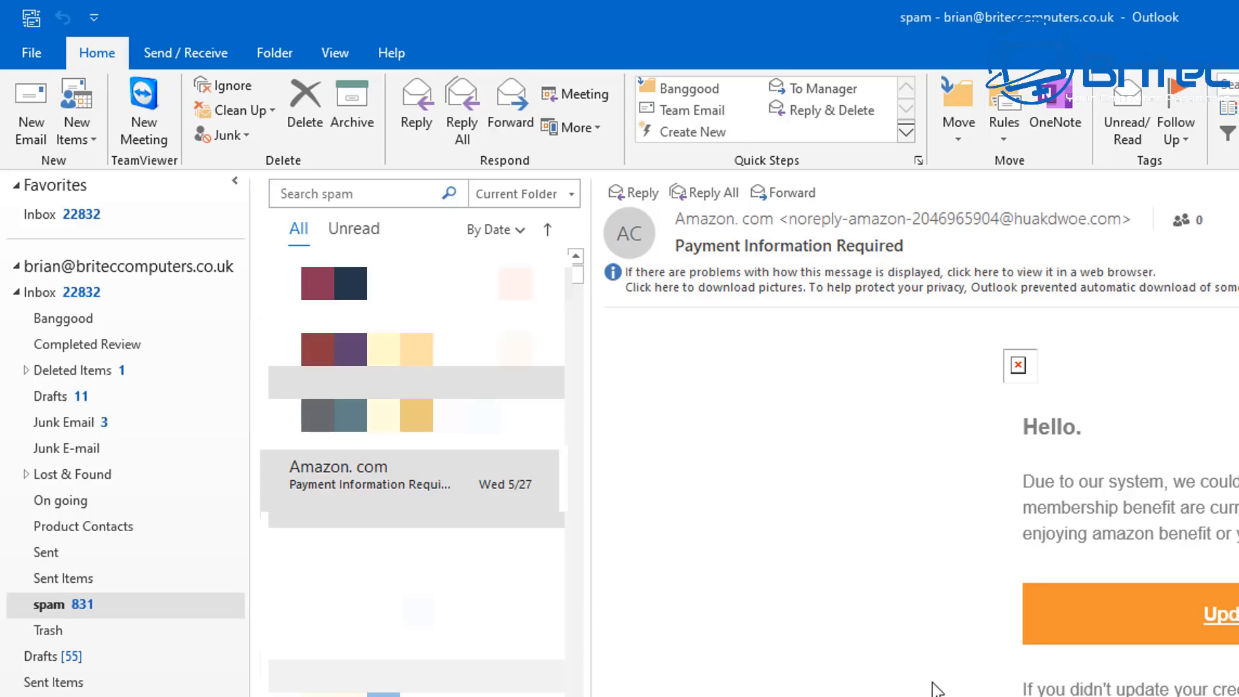
- Show the Amazon.com 'Payment Information Required' email in the reading pane
left_click(1195, 10)
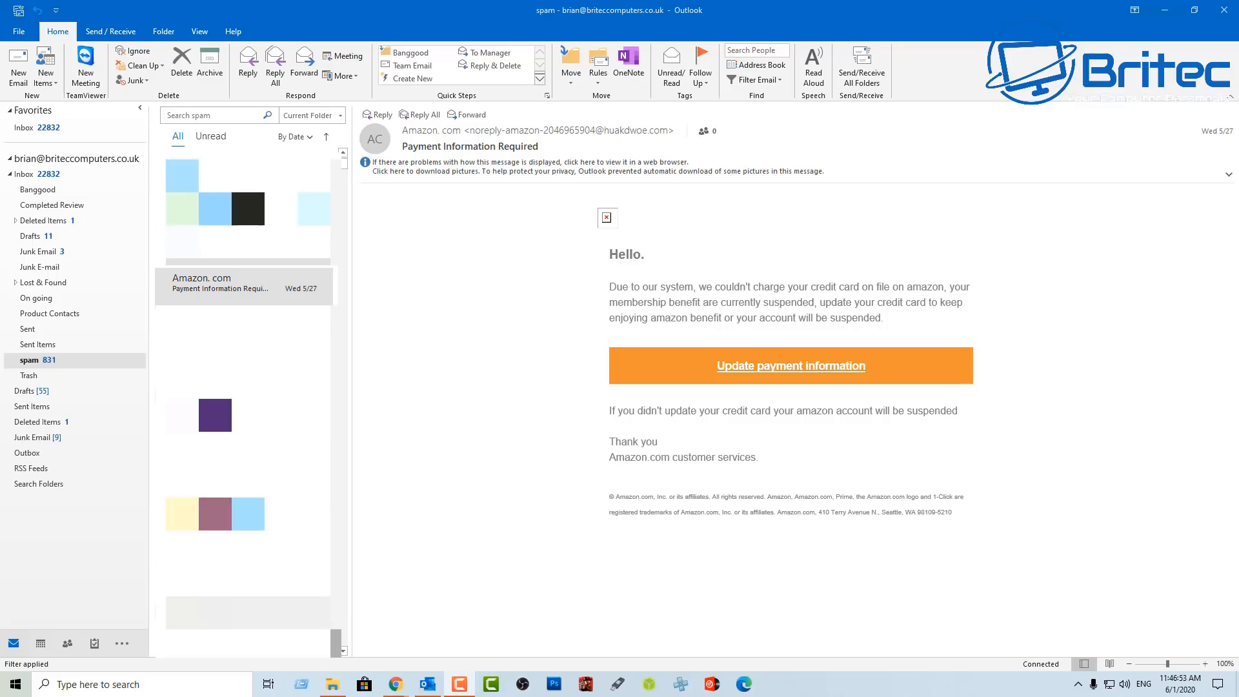
mouse_move(630, 260)
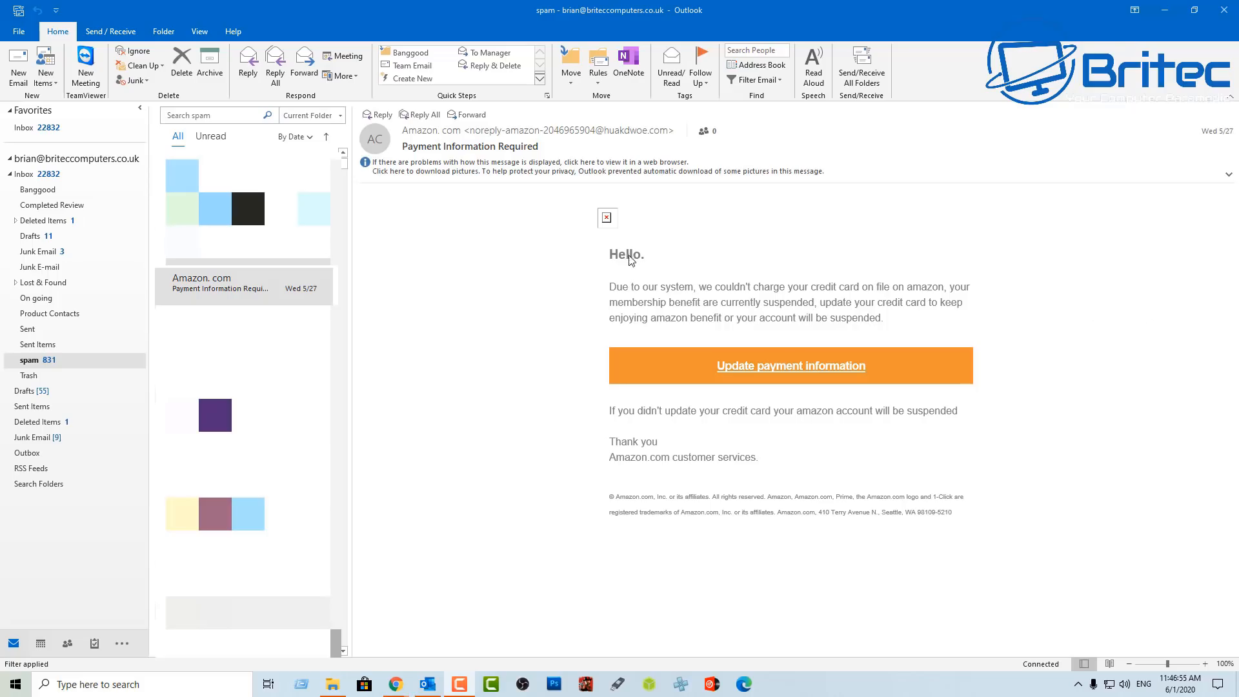
mouse_move(640, 264)
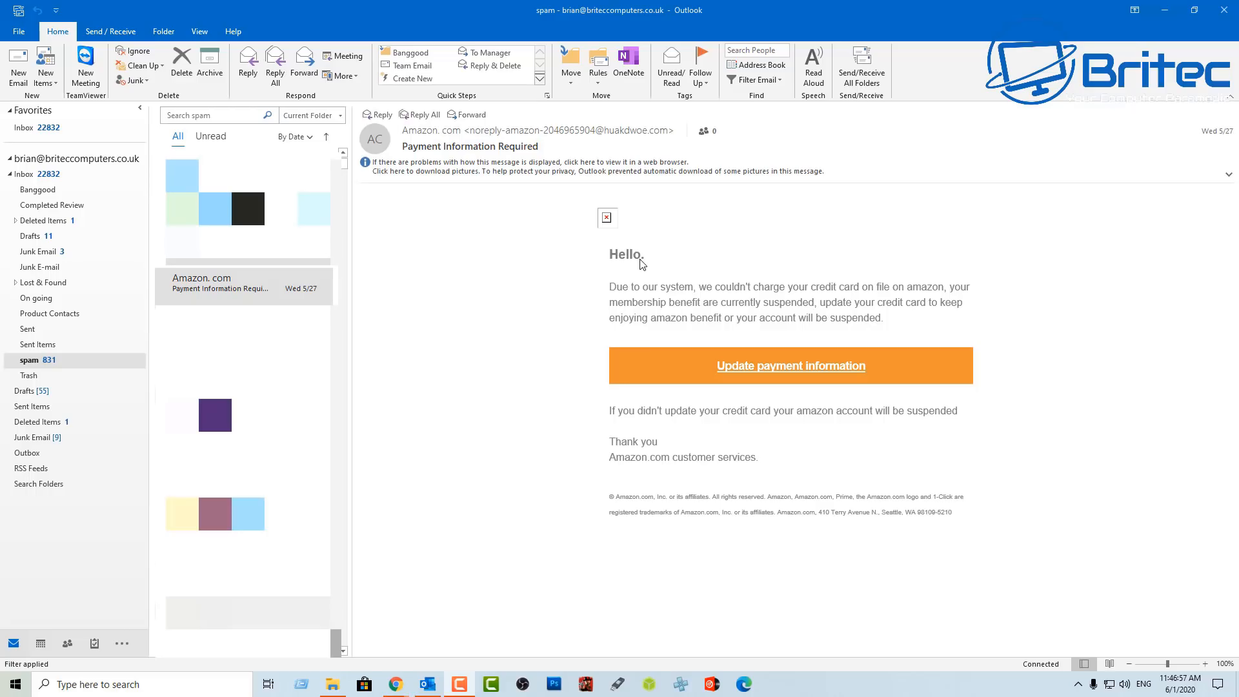
mouse_move(633, 264)
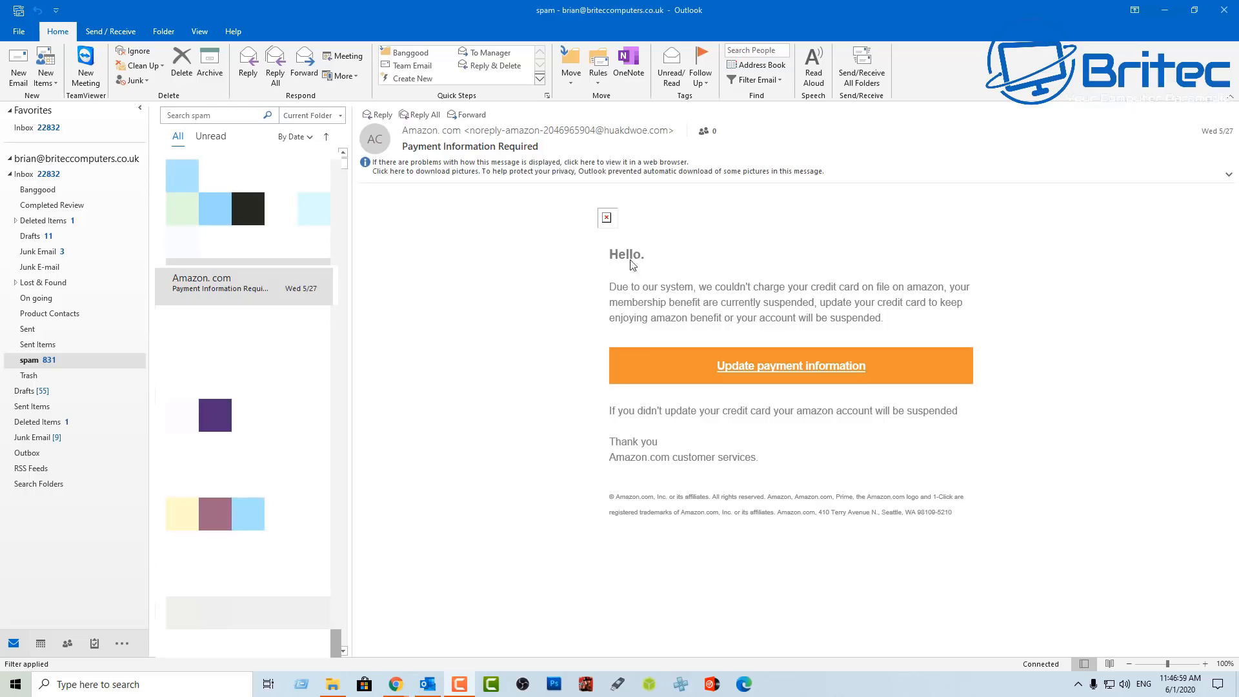
mouse_move(644, 265)
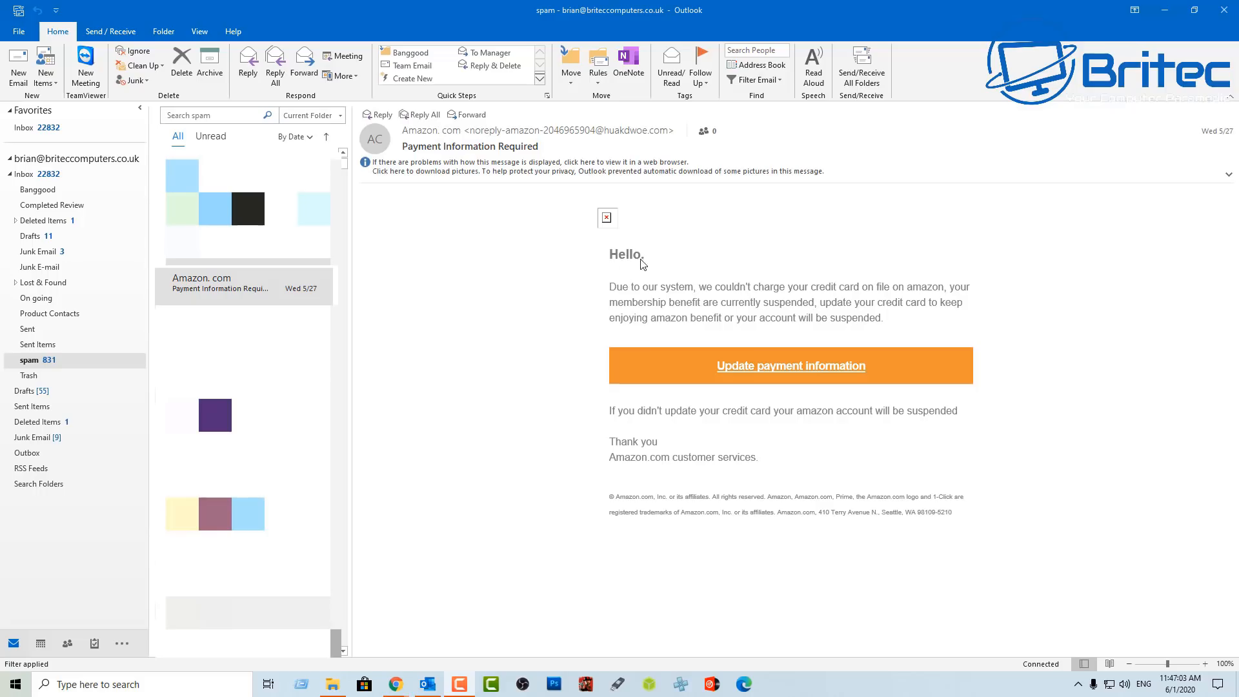
mouse_move(626, 265)
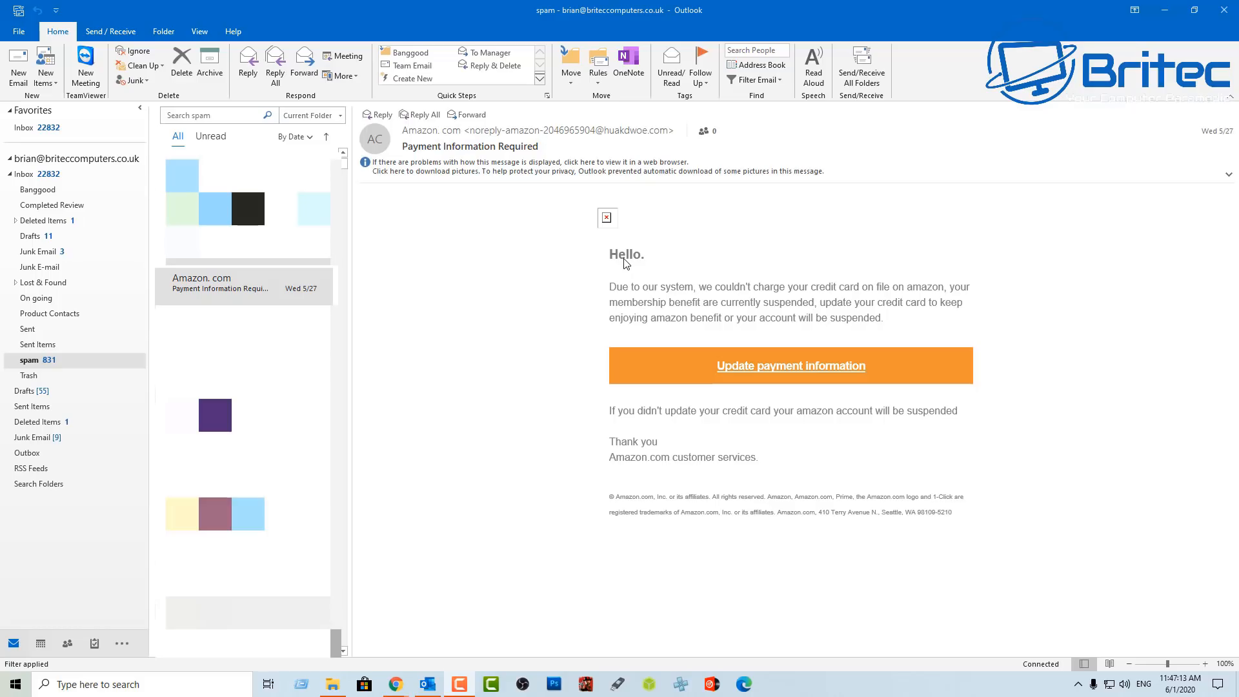
mouse_move(657, 263)
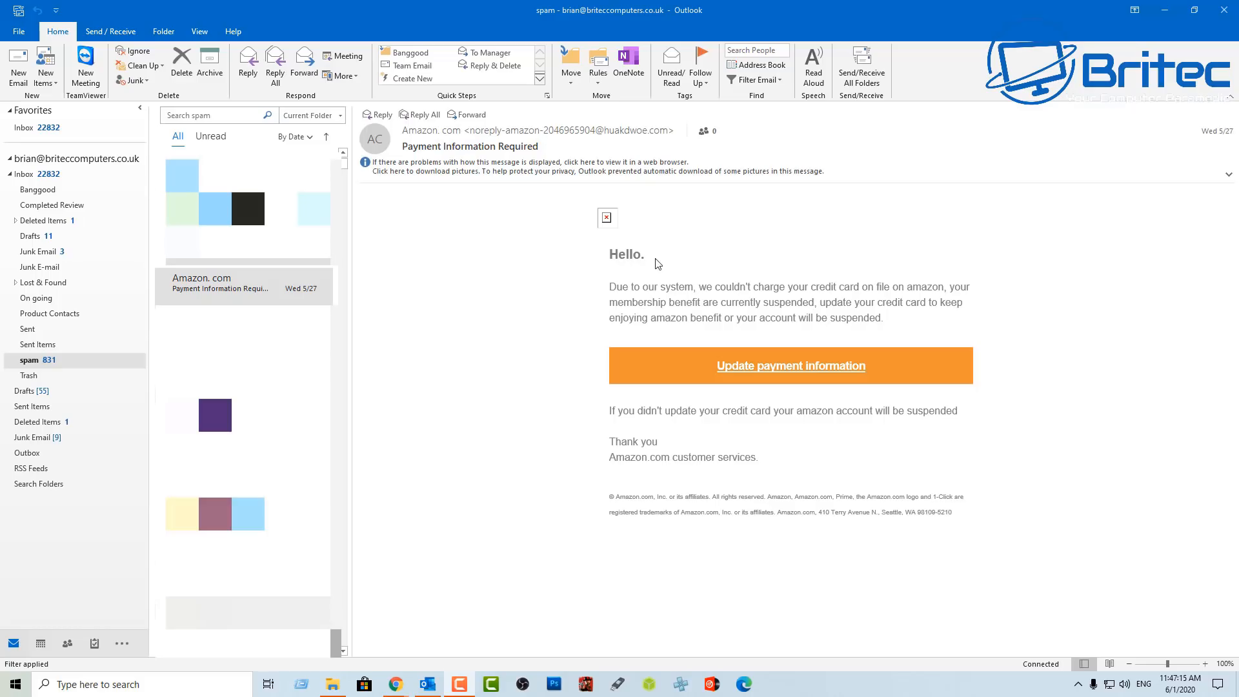
mouse_move(572, 304)
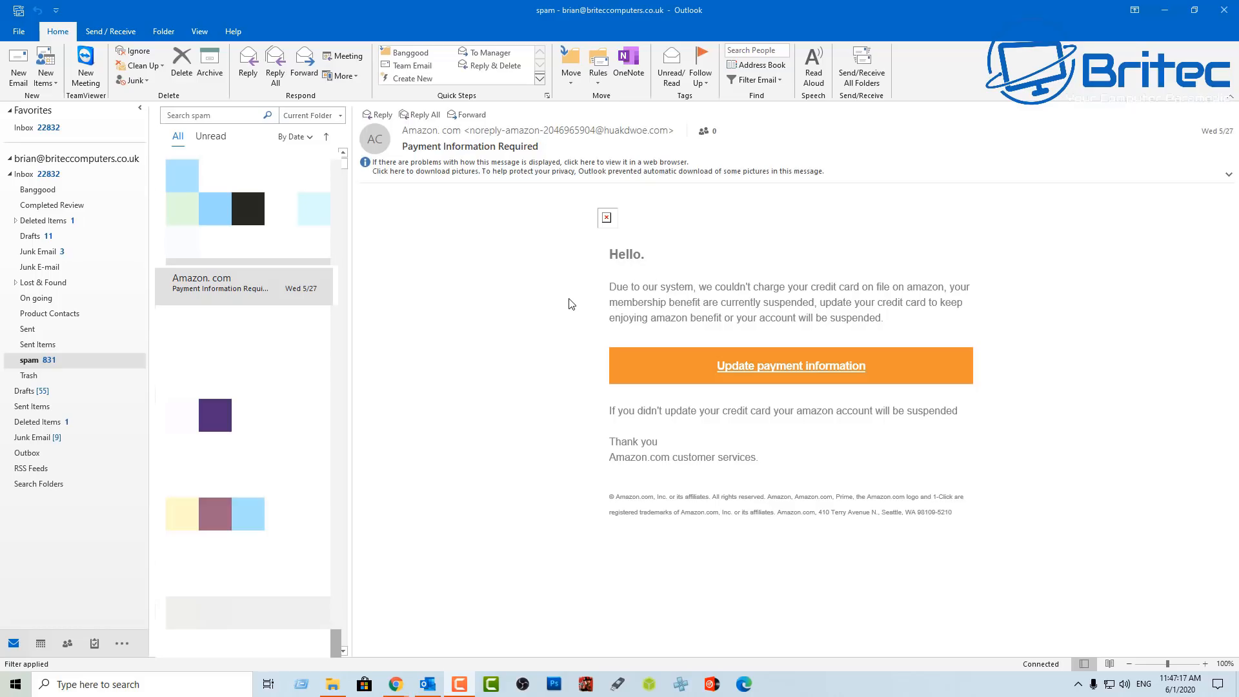
mouse_move(578, 295)
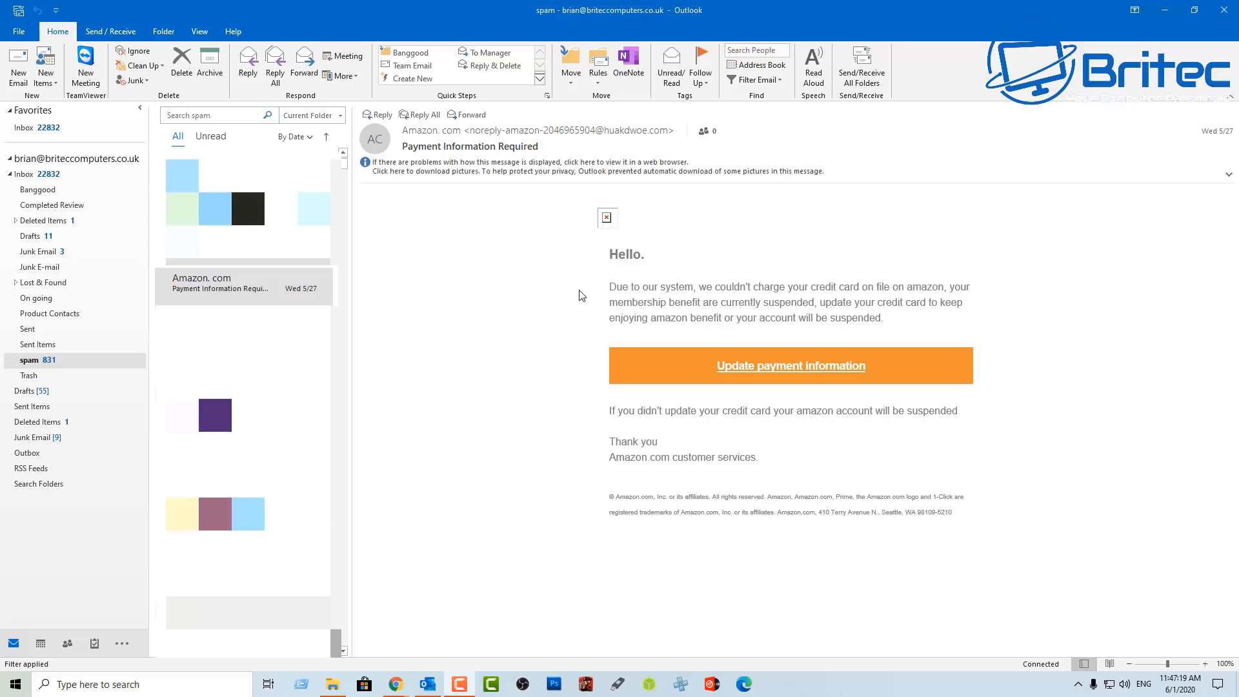
mouse_move(669, 298)
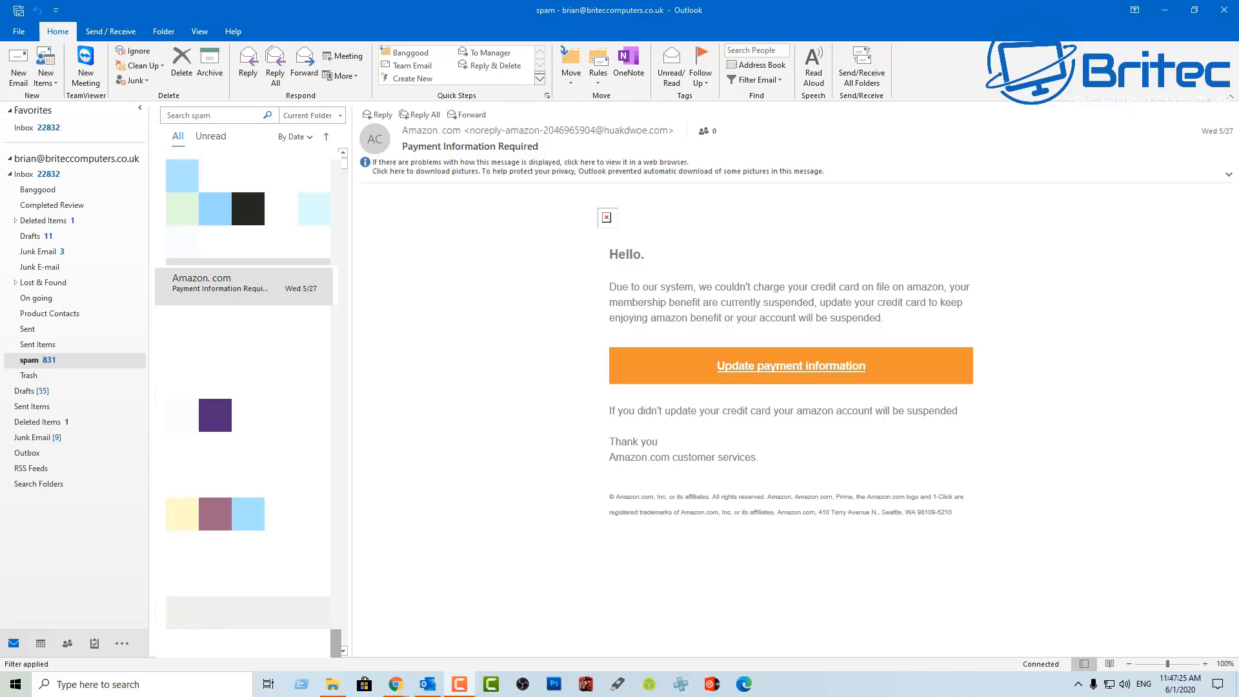
mouse_move(1028, 597)
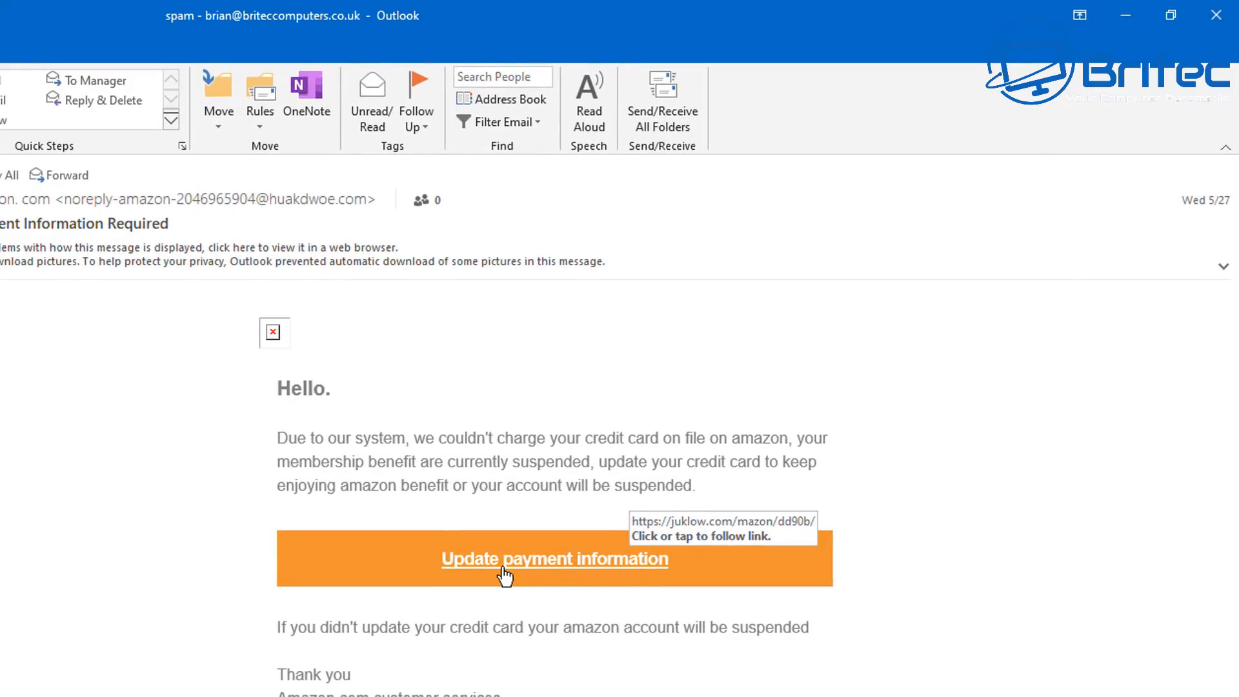
mouse_move(526, 577)
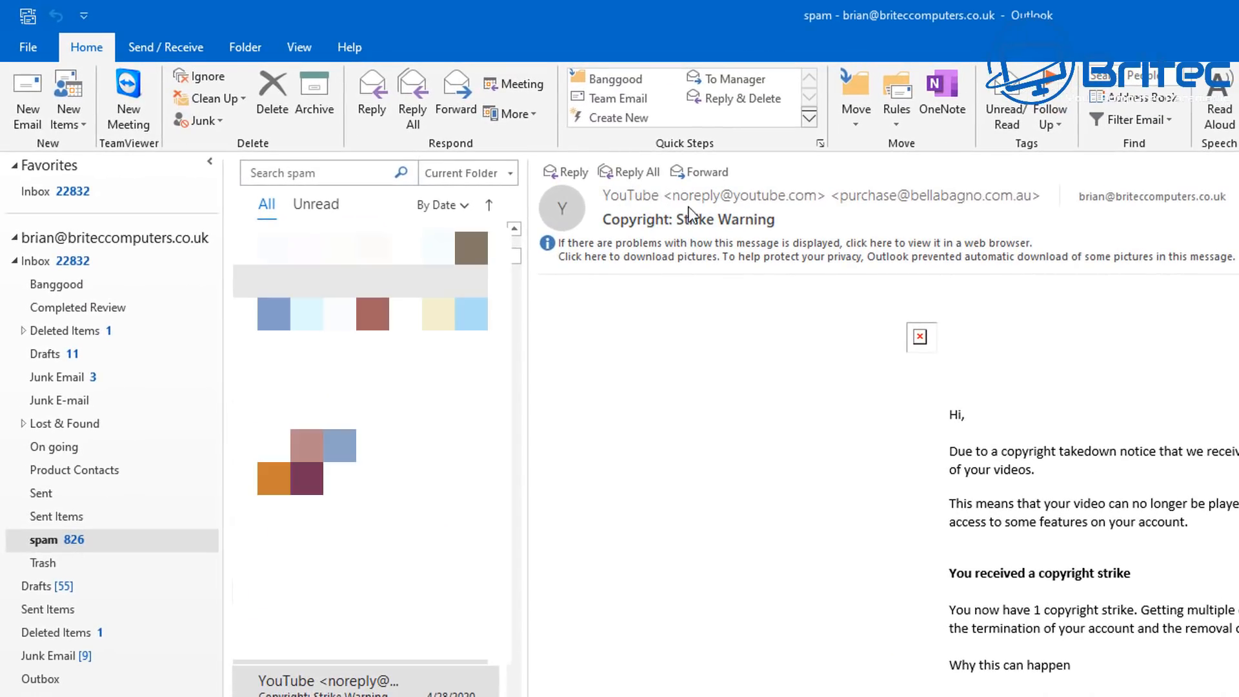
mouse_move(816, 193)
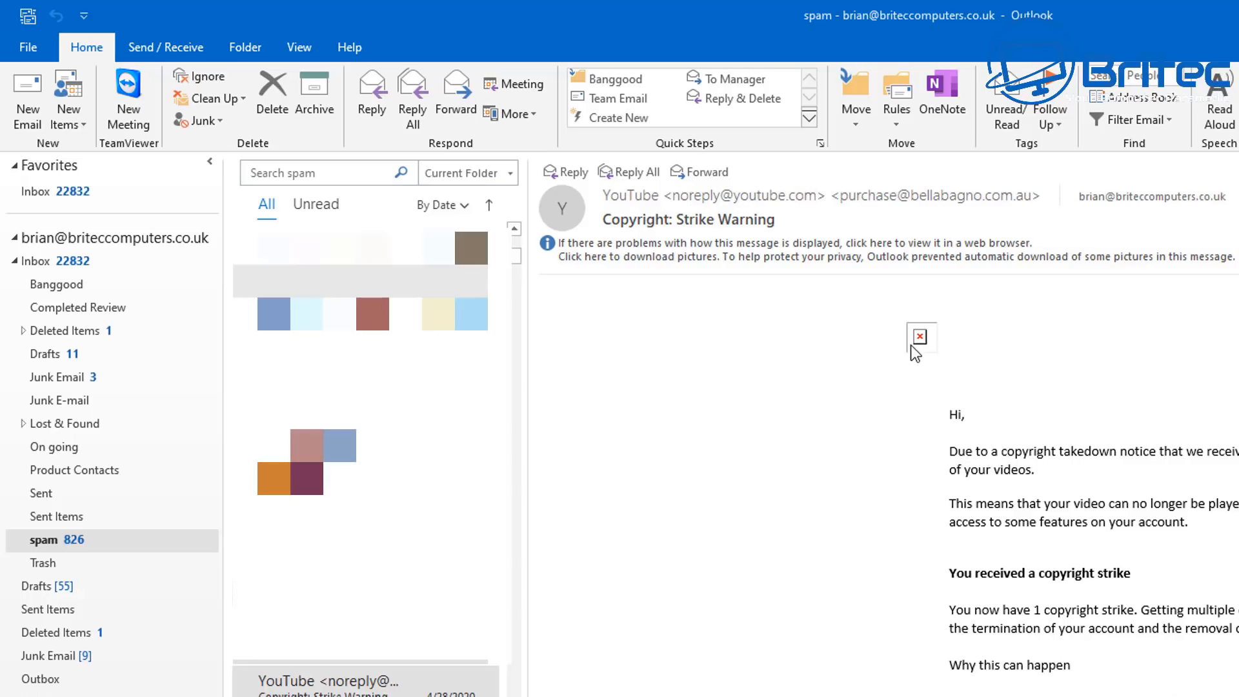
mouse_move(662, 293)
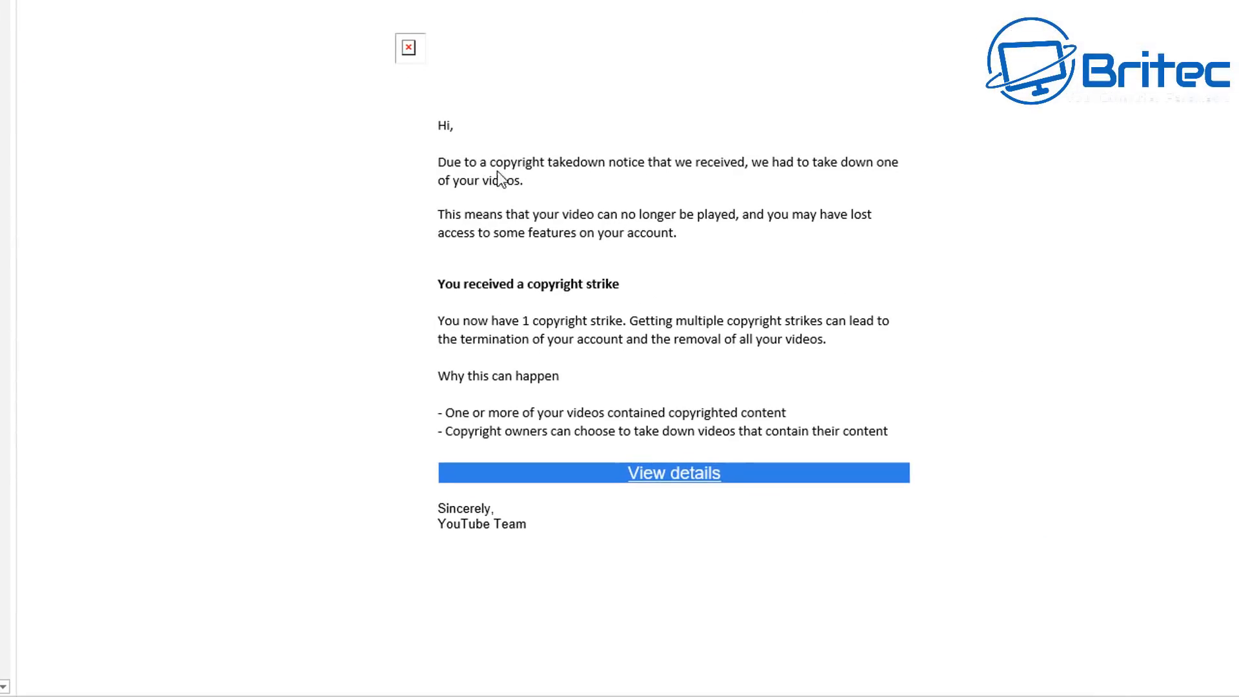
mouse_move(741, 180)
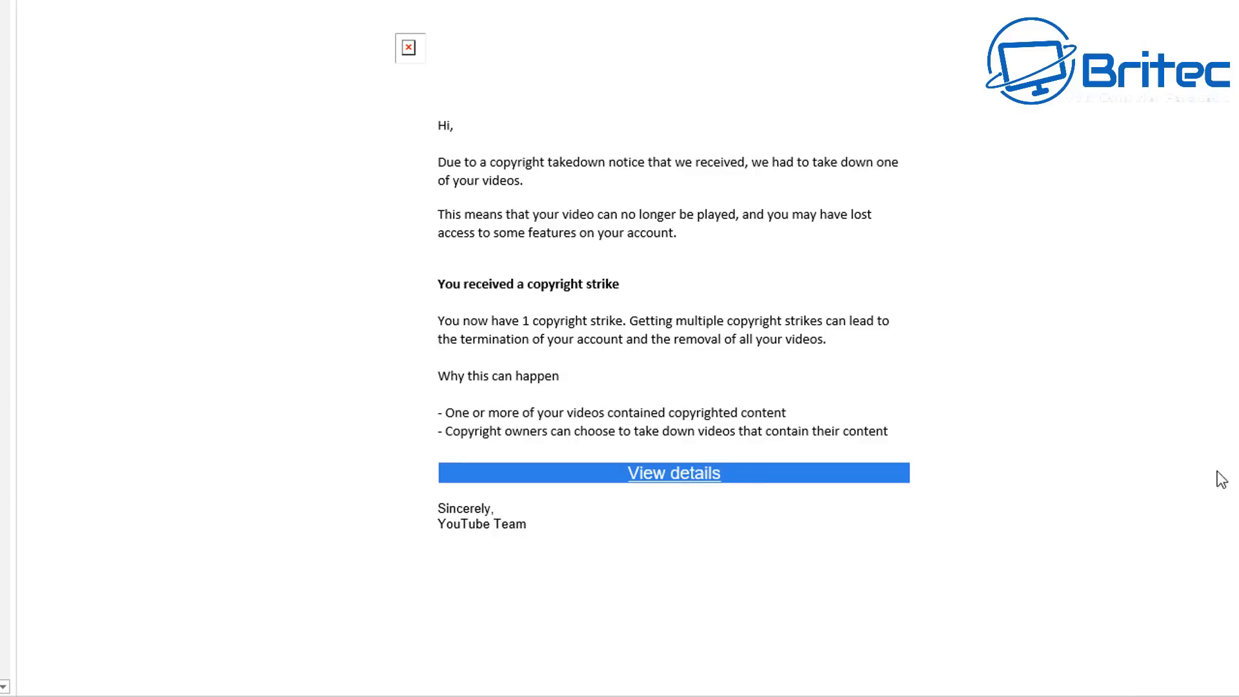
mouse_move(674, 472)
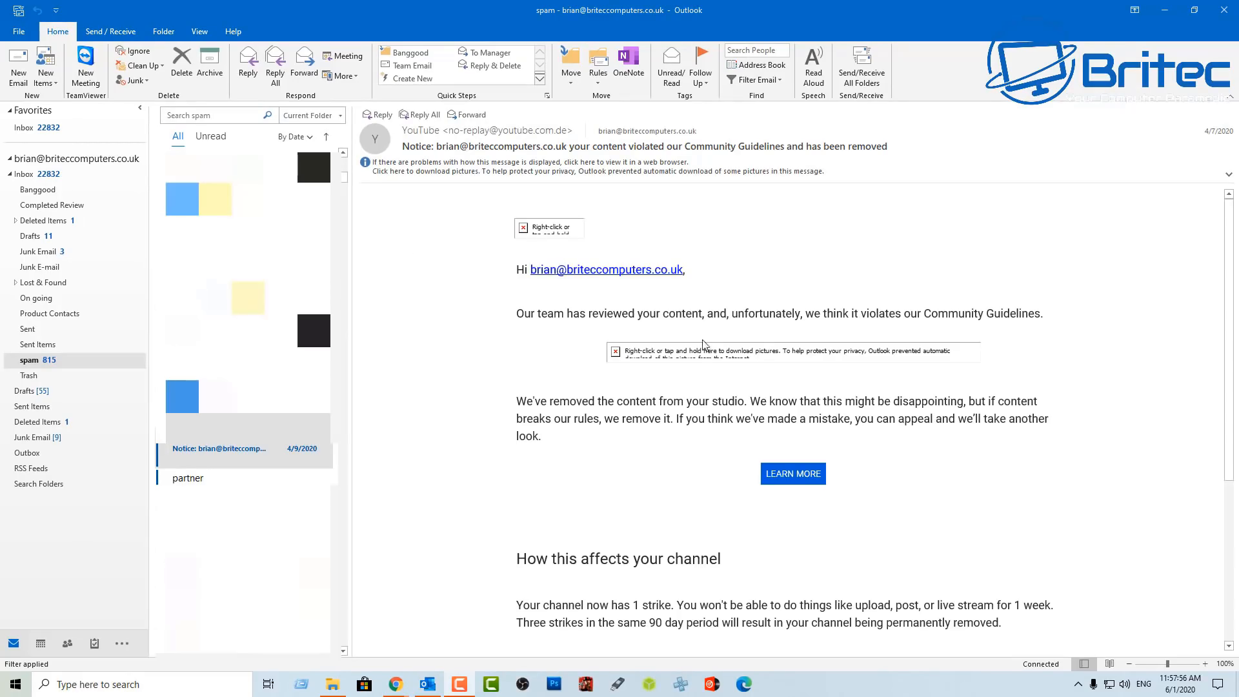
mouse_move(659, 275)
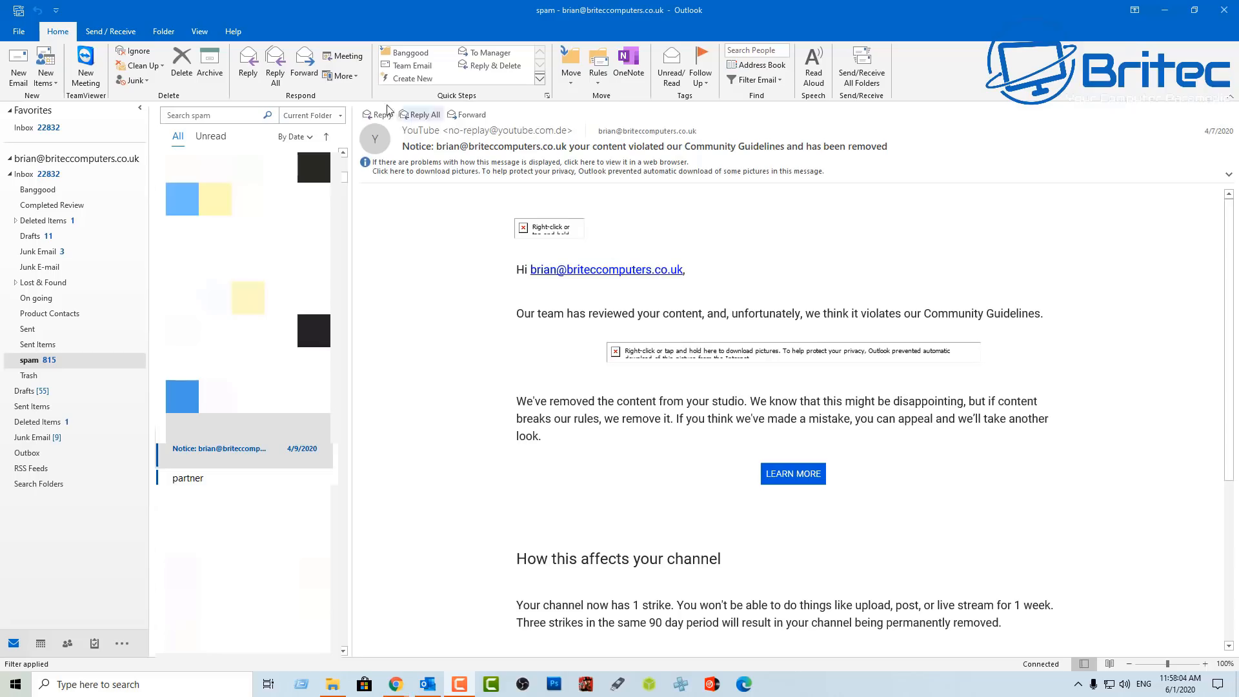
mouse_move(540, 134)
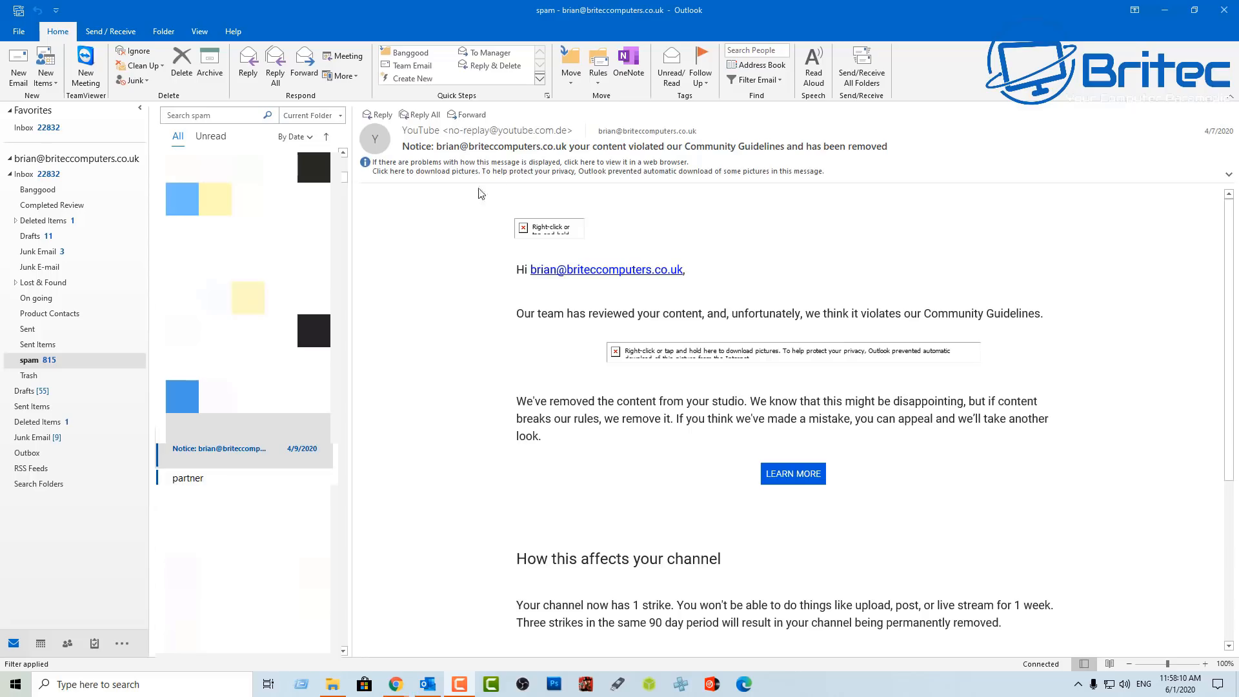
mouse_move(469, 393)
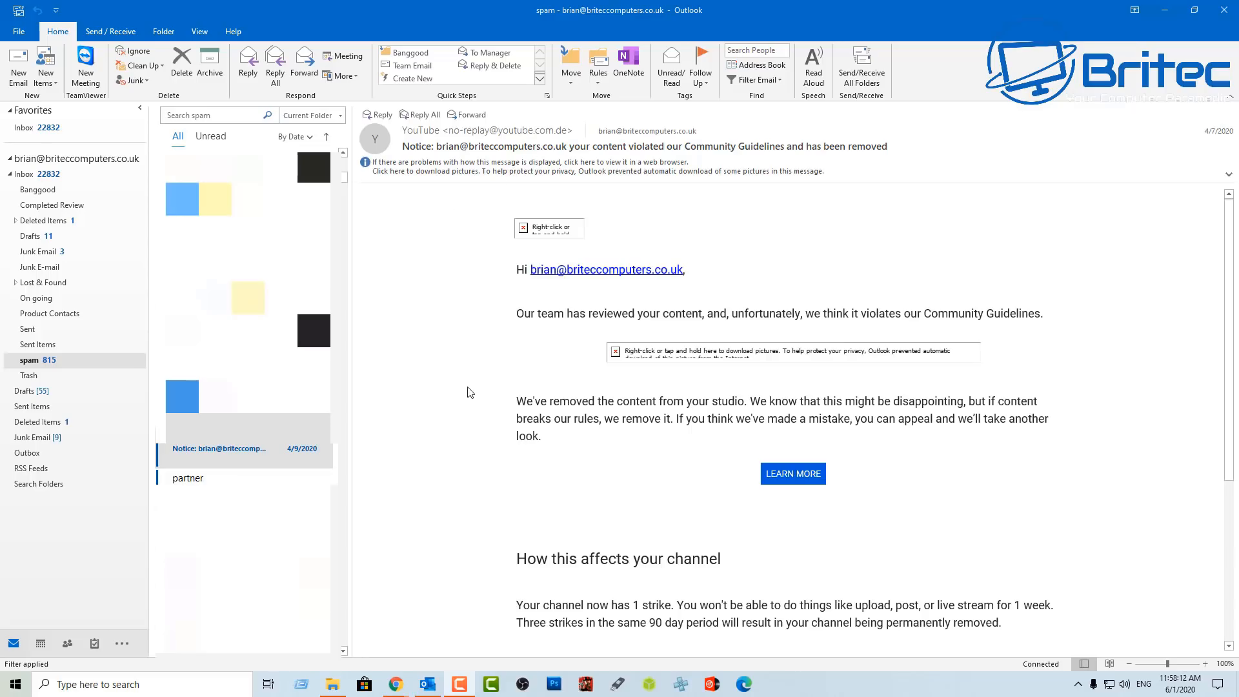
mouse_move(464, 448)
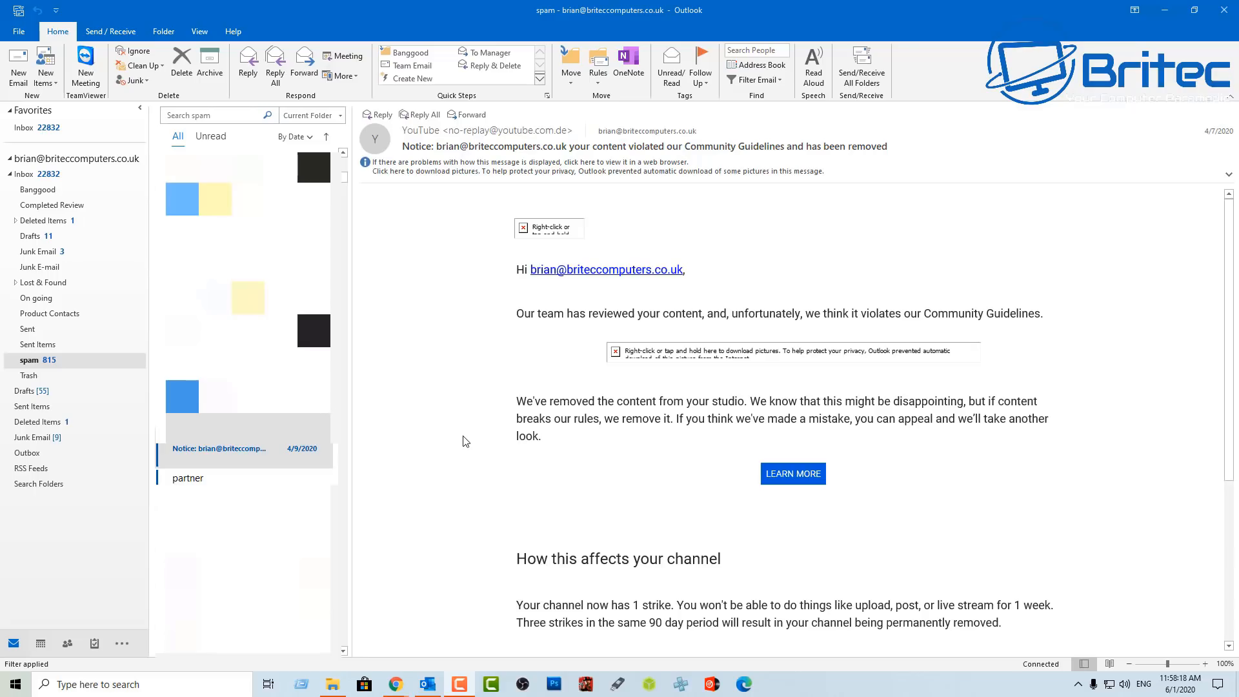
mouse_move(468, 440)
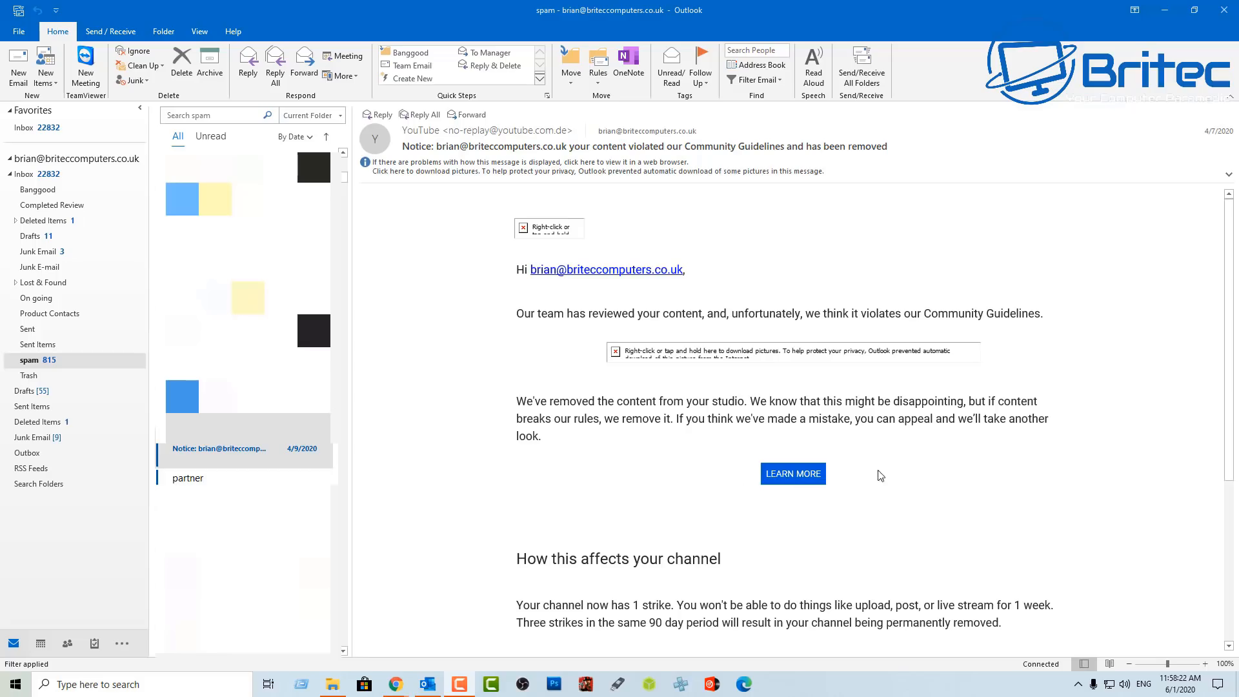
- Review the end of the YouTube notice, then search the spam folder for 'fedex'
scroll("down", 3)
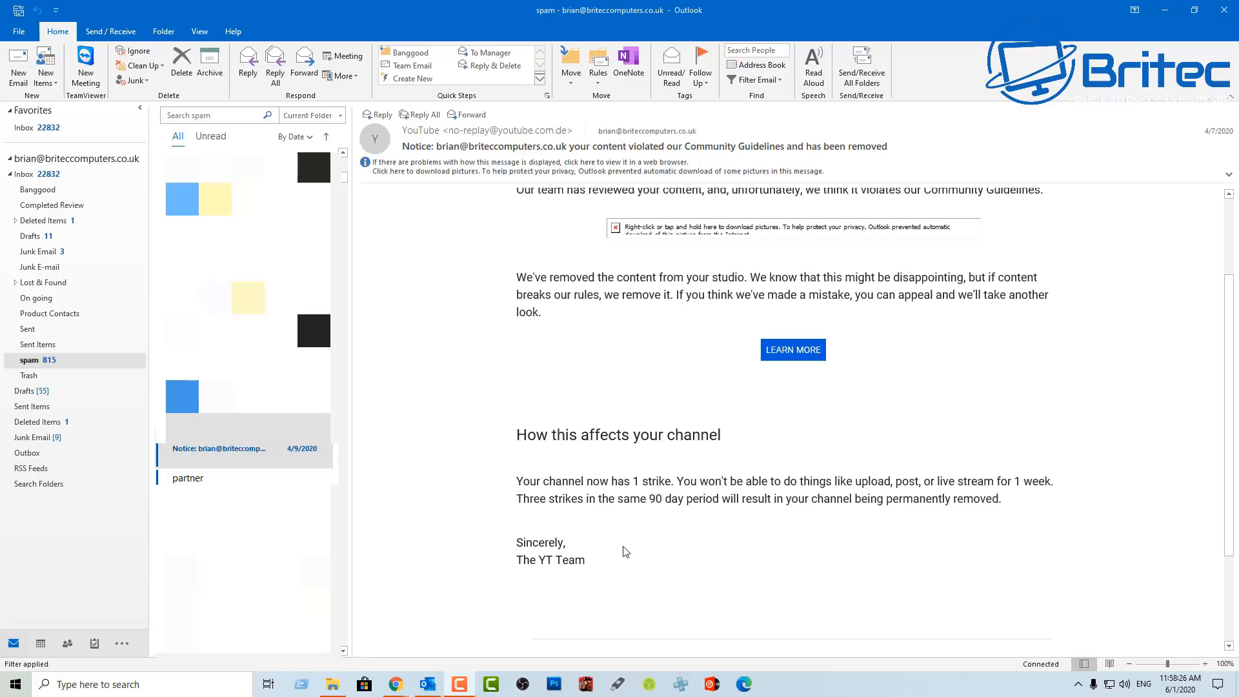
mouse_move(1116, 568)
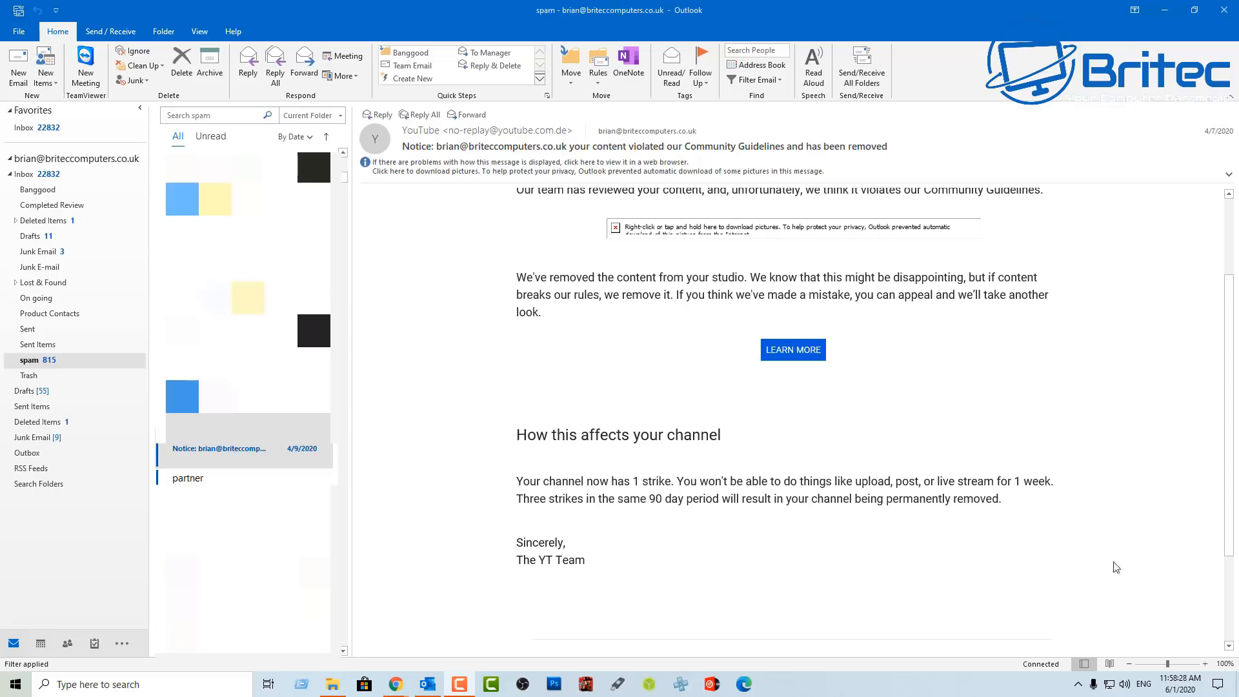
mouse_move(964, 400)
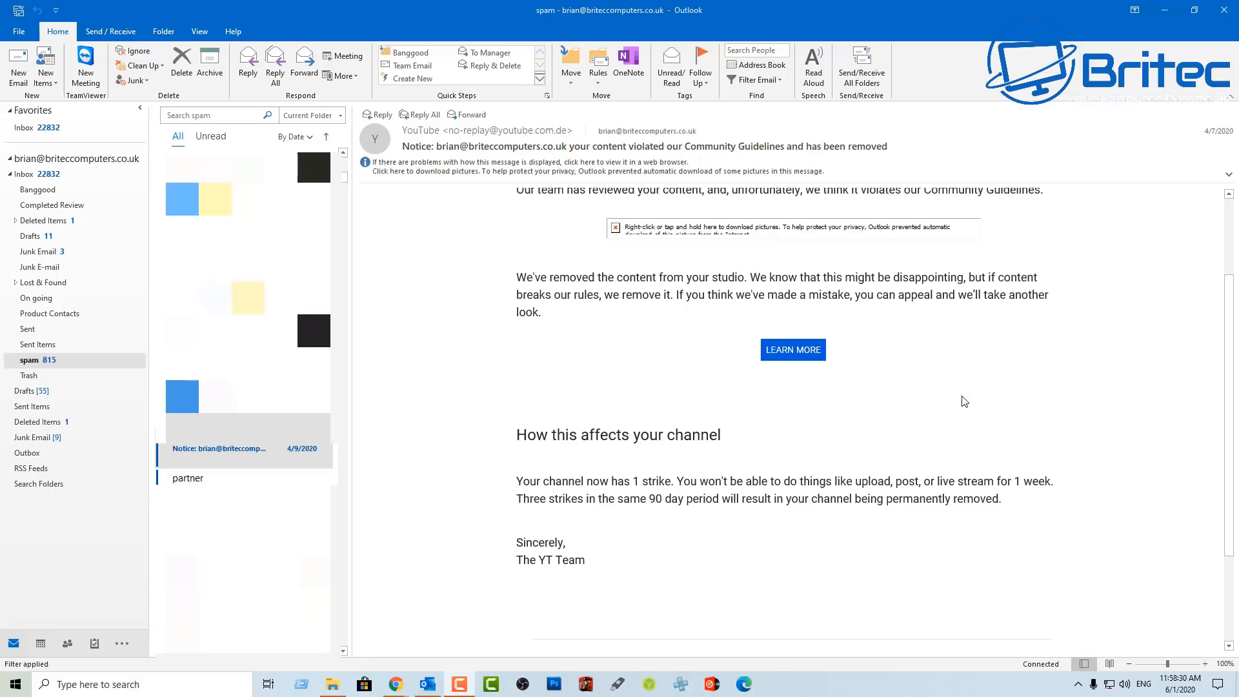
mouse_move(792, 350)
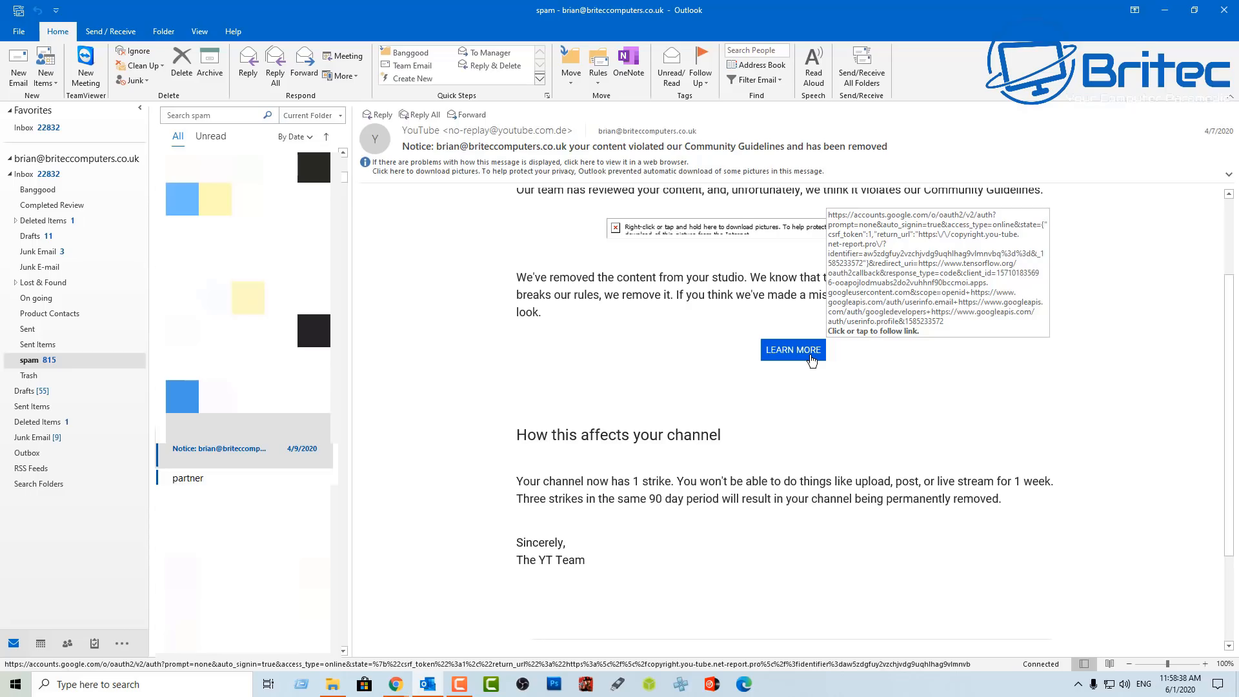
mouse_move(793, 350)
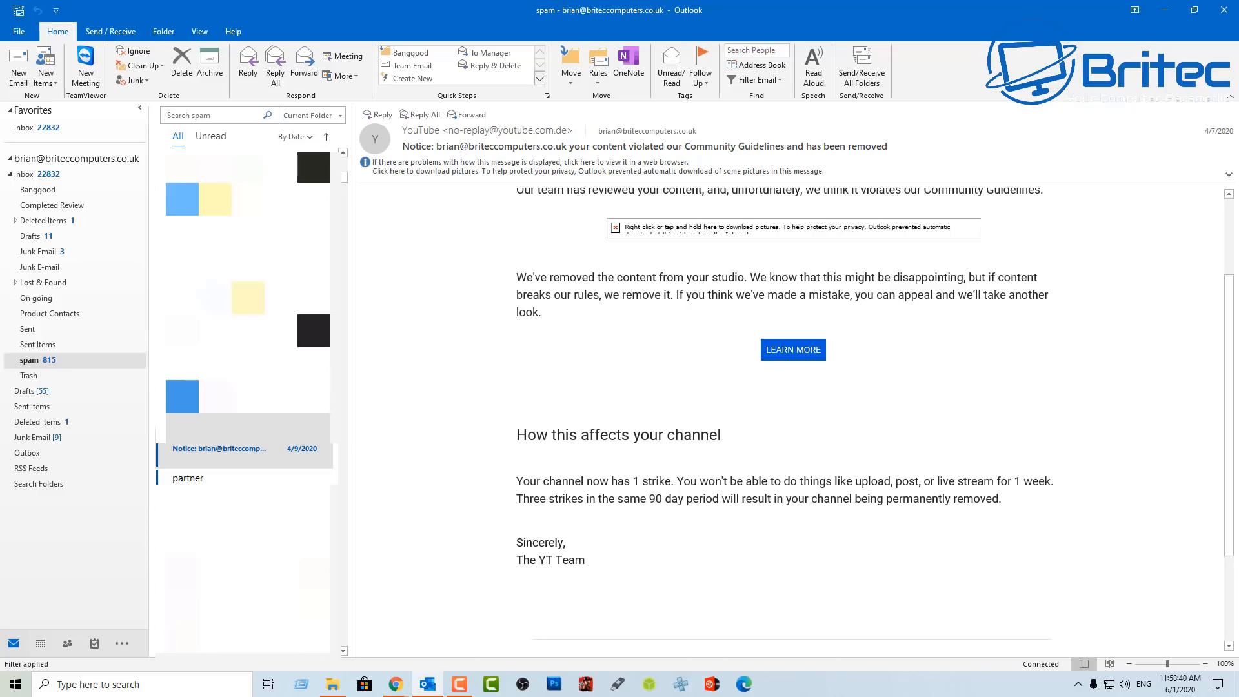
type("fedex")
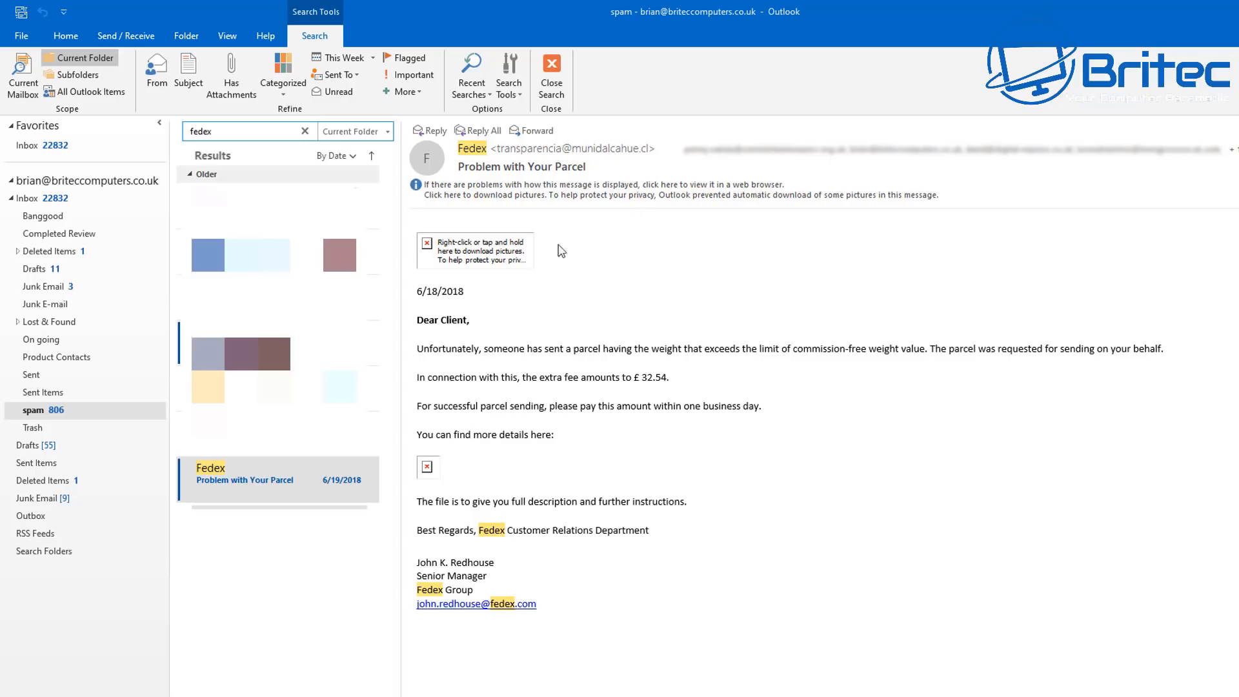
mouse_move(424, 335)
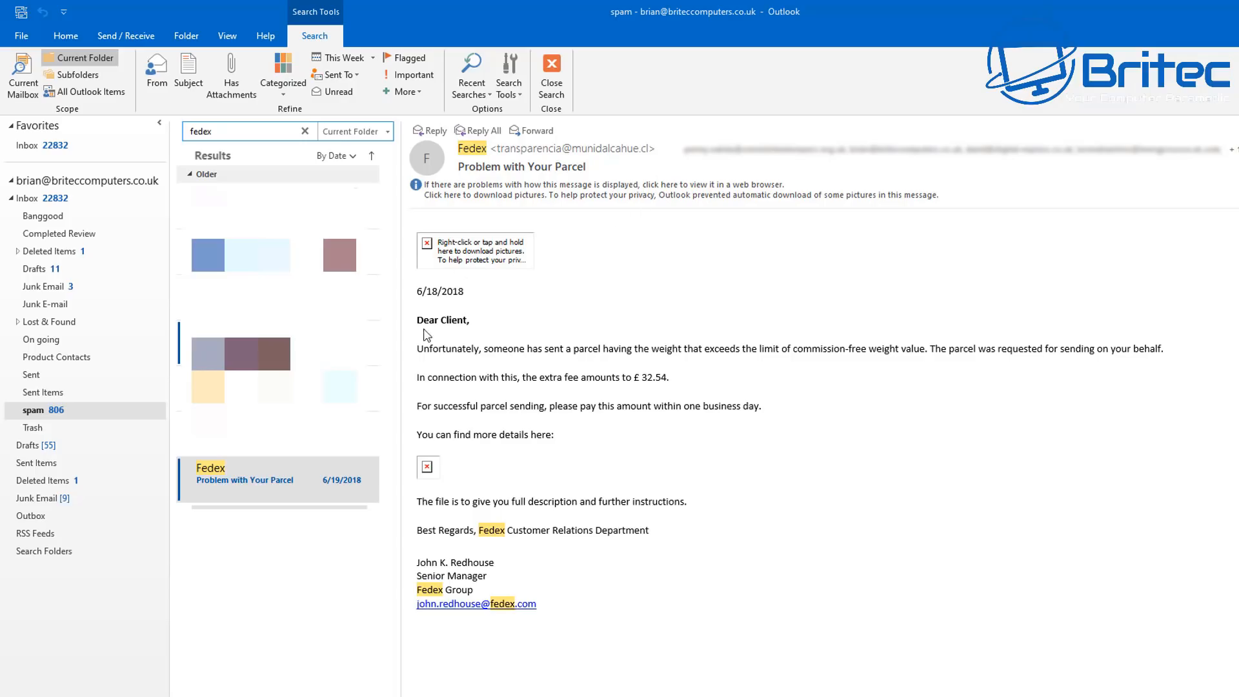
mouse_move(478, 389)
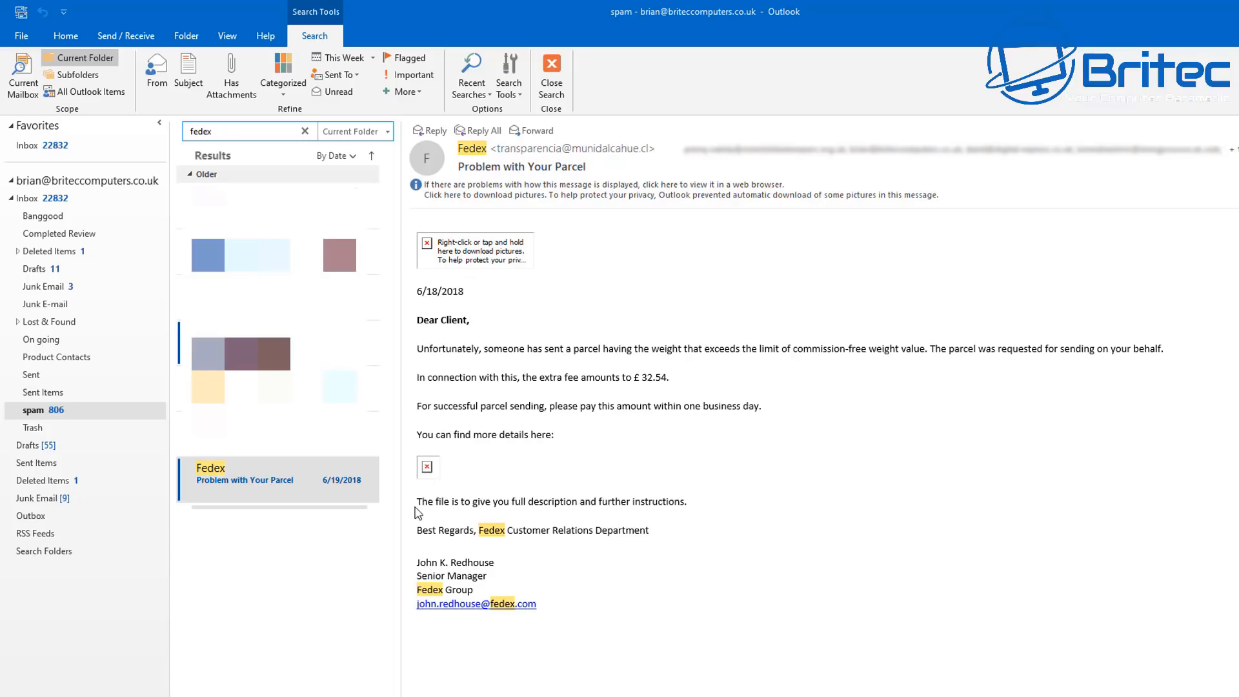
mouse_move(484, 550)
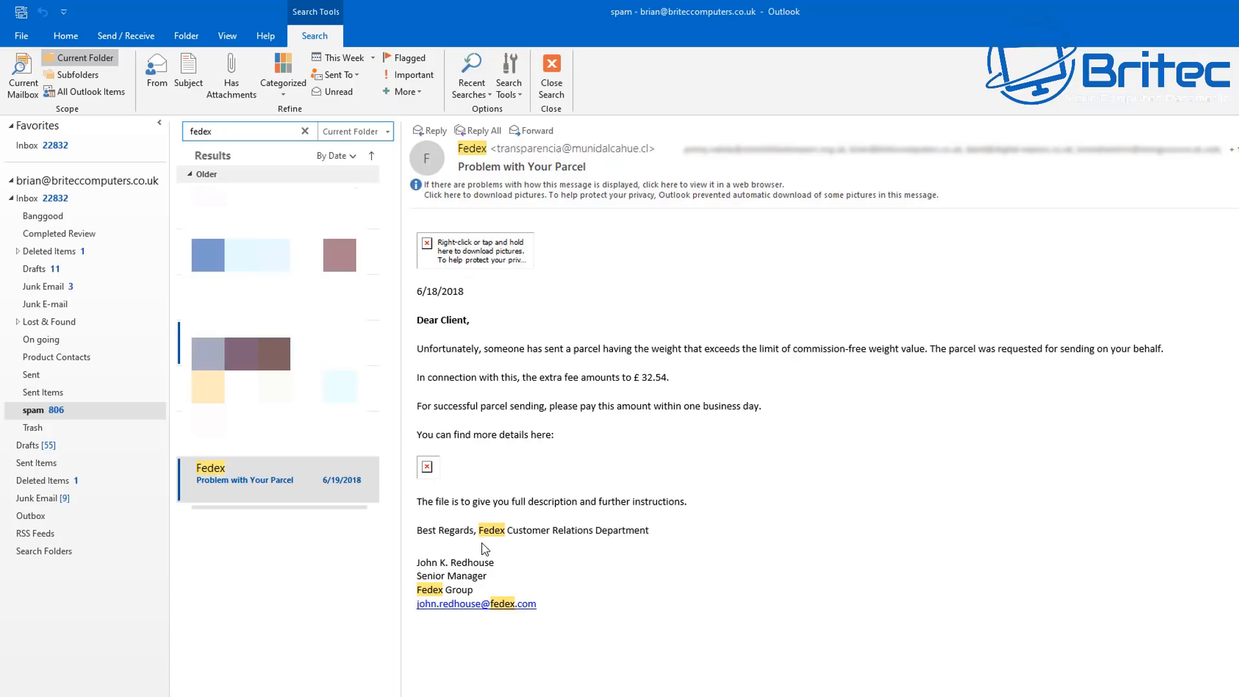
mouse_move(550, 515)
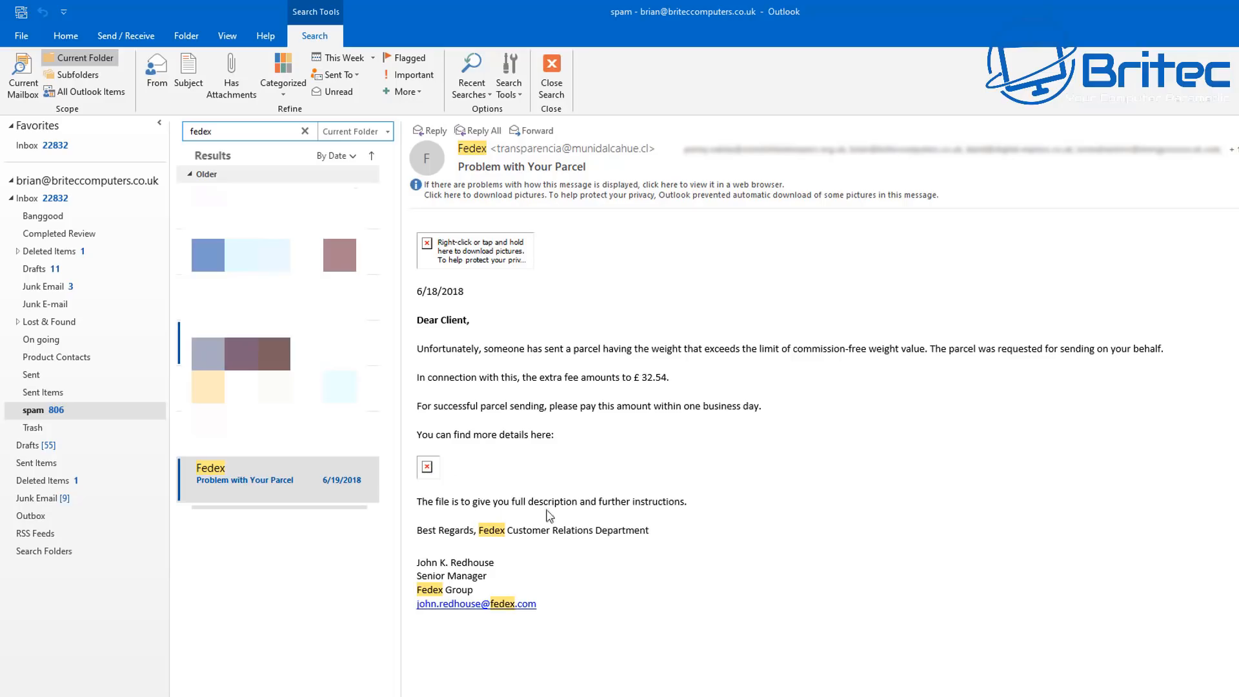
mouse_move(514, 528)
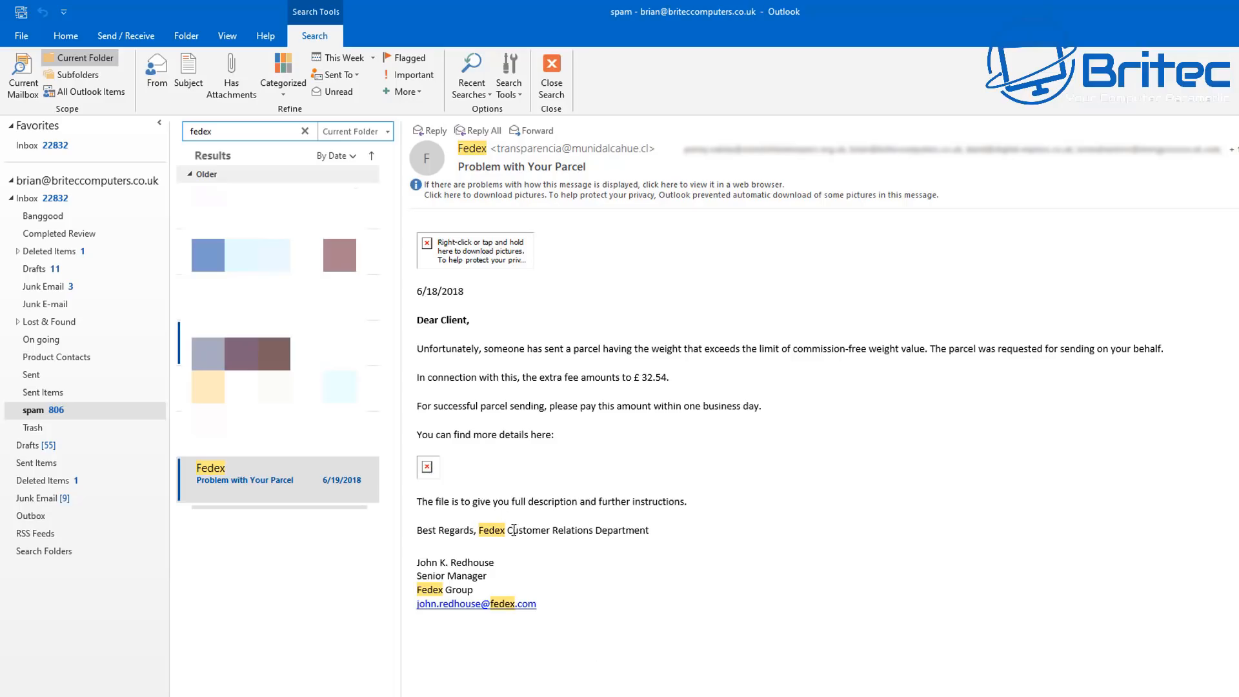
mouse_move(427, 467)
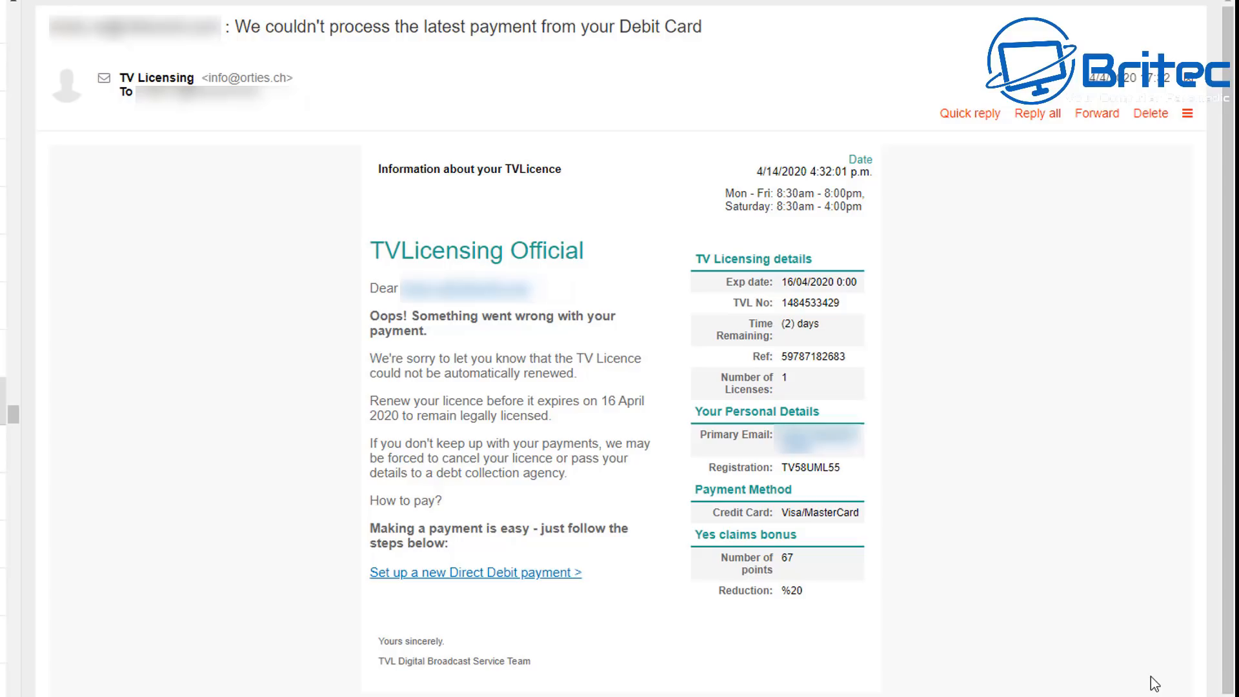
mouse_move(528, 583)
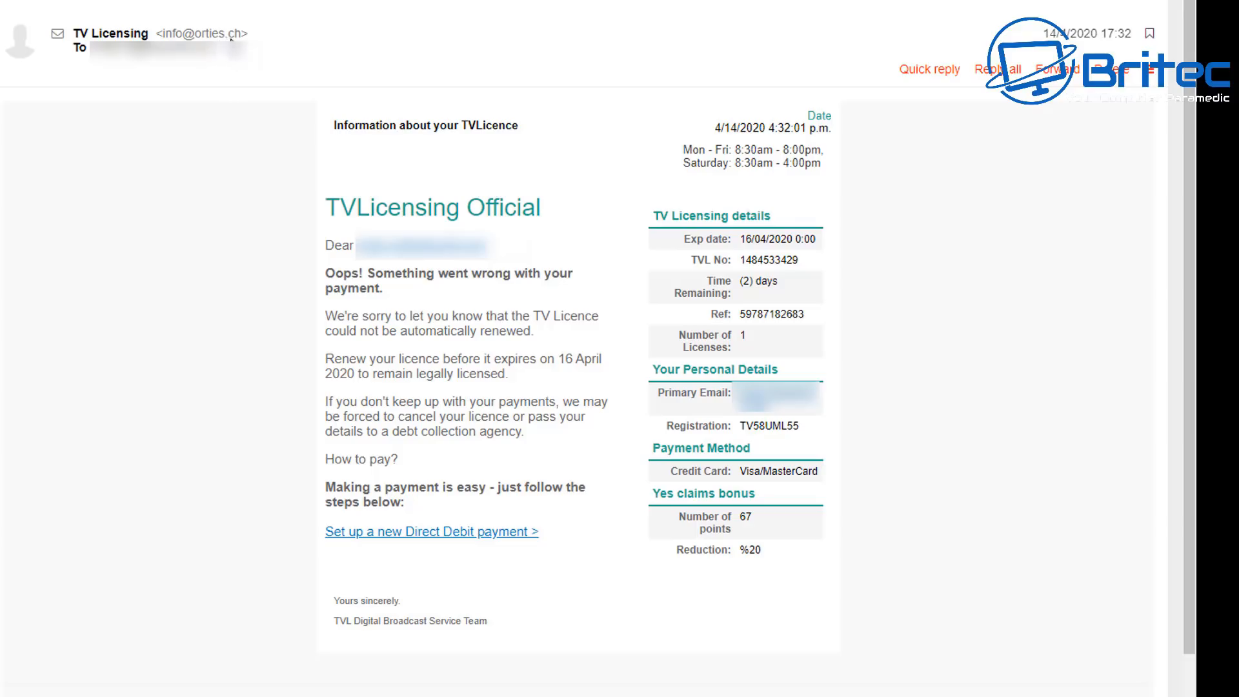
mouse_move(231, 40)
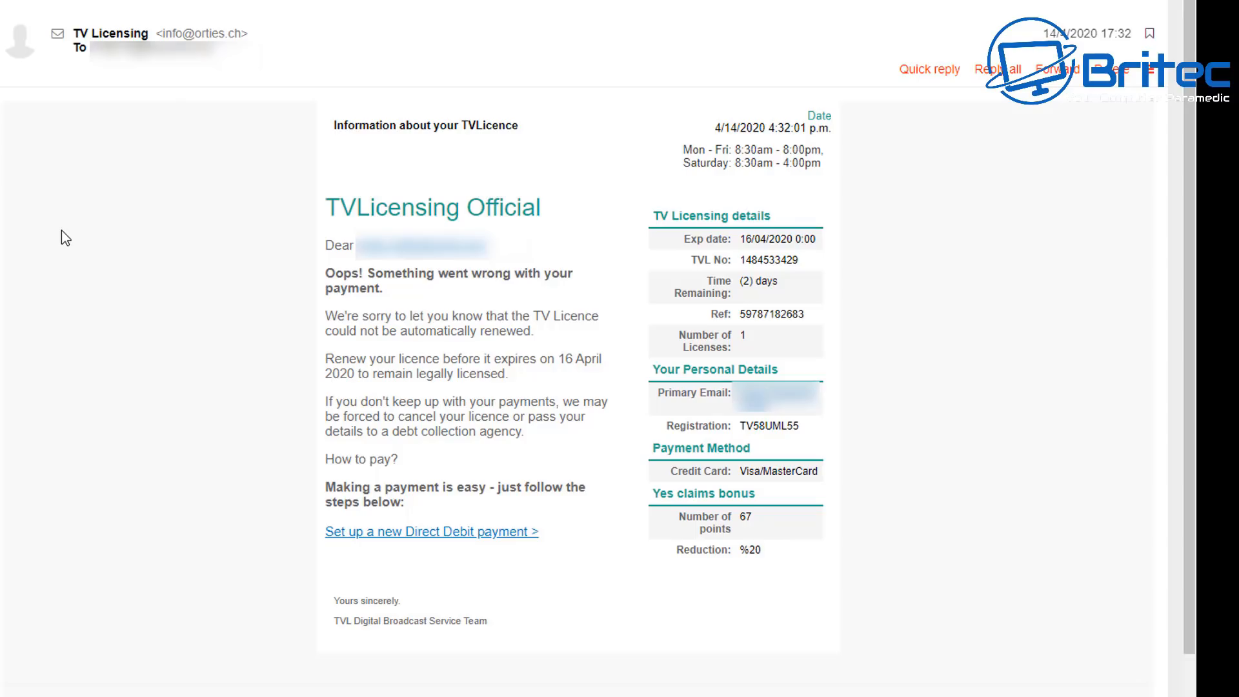
mouse_move(315, 253)
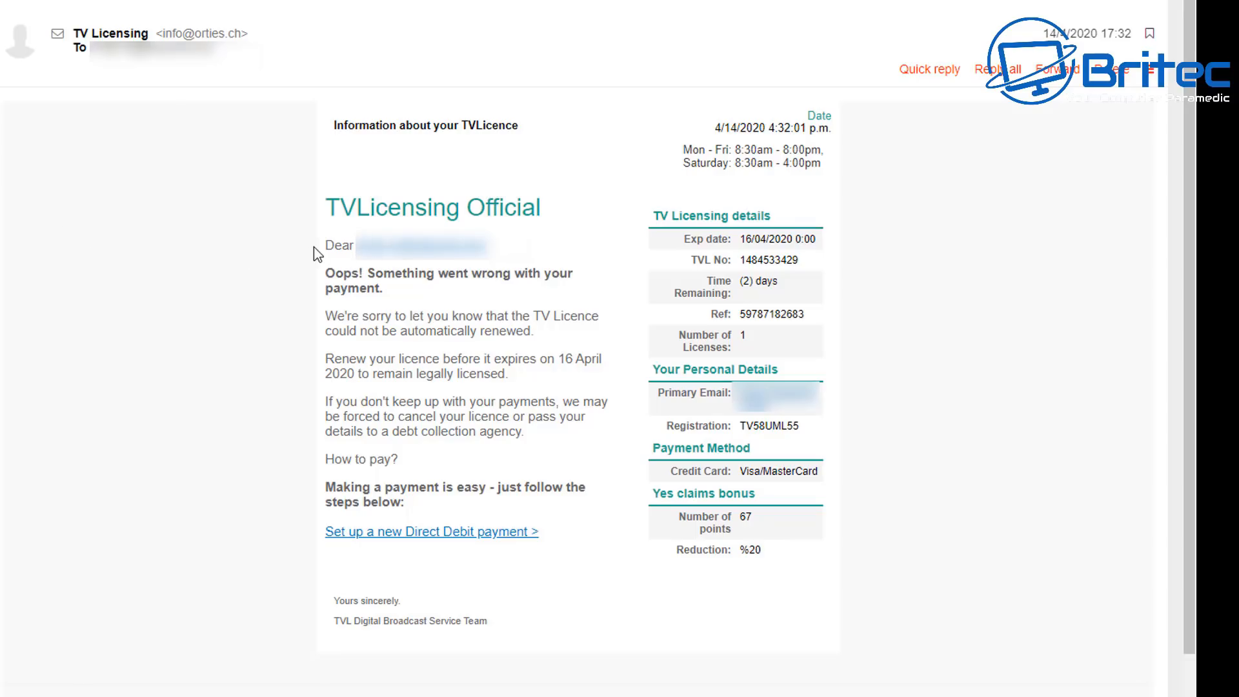
mouse_move(398, 532)
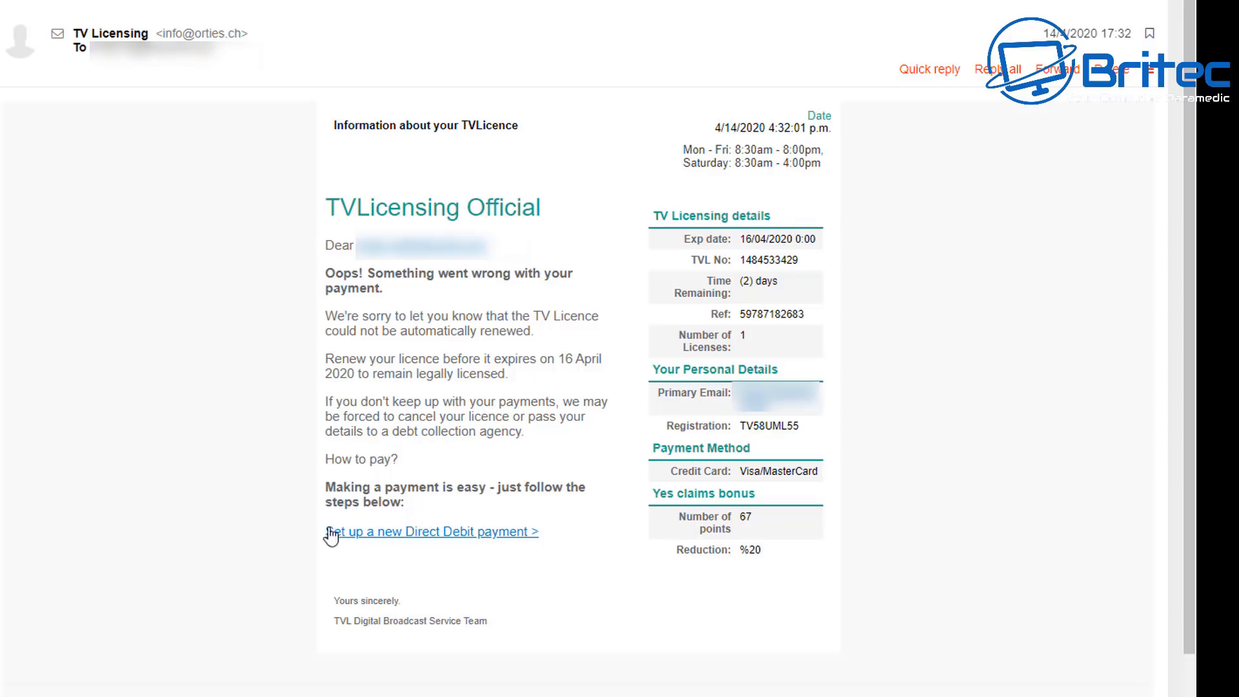
mouse_move(212, 489)
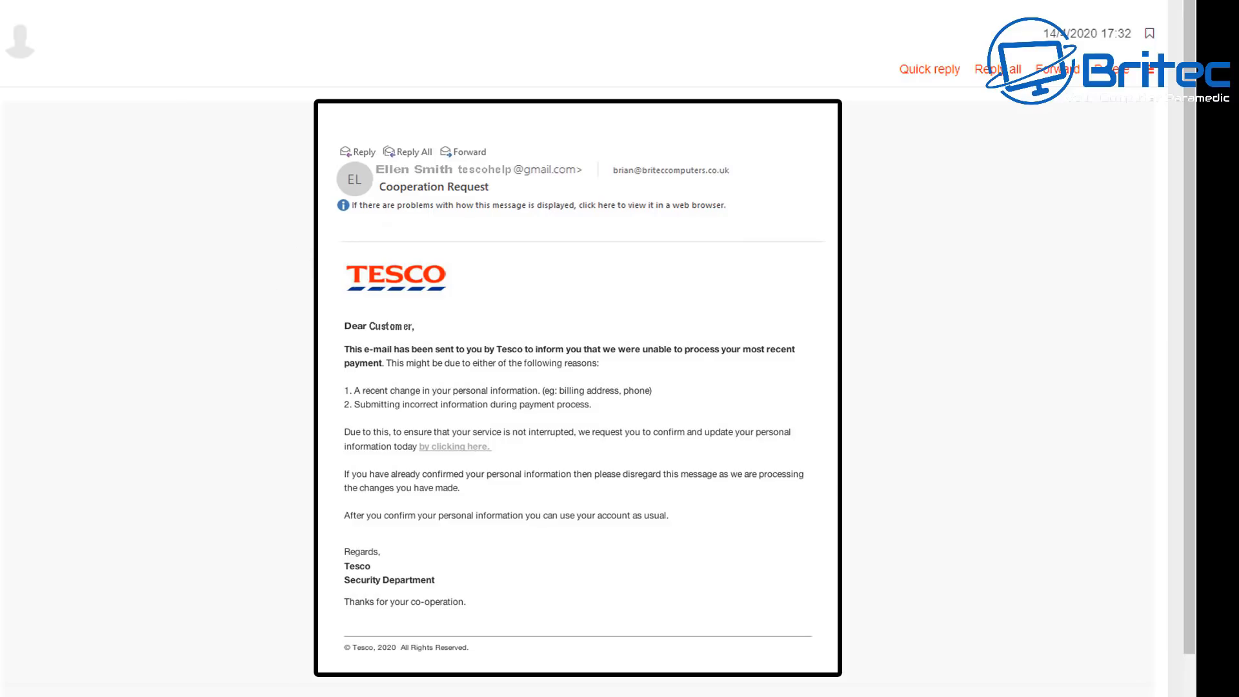
mouse_move(252, 516)
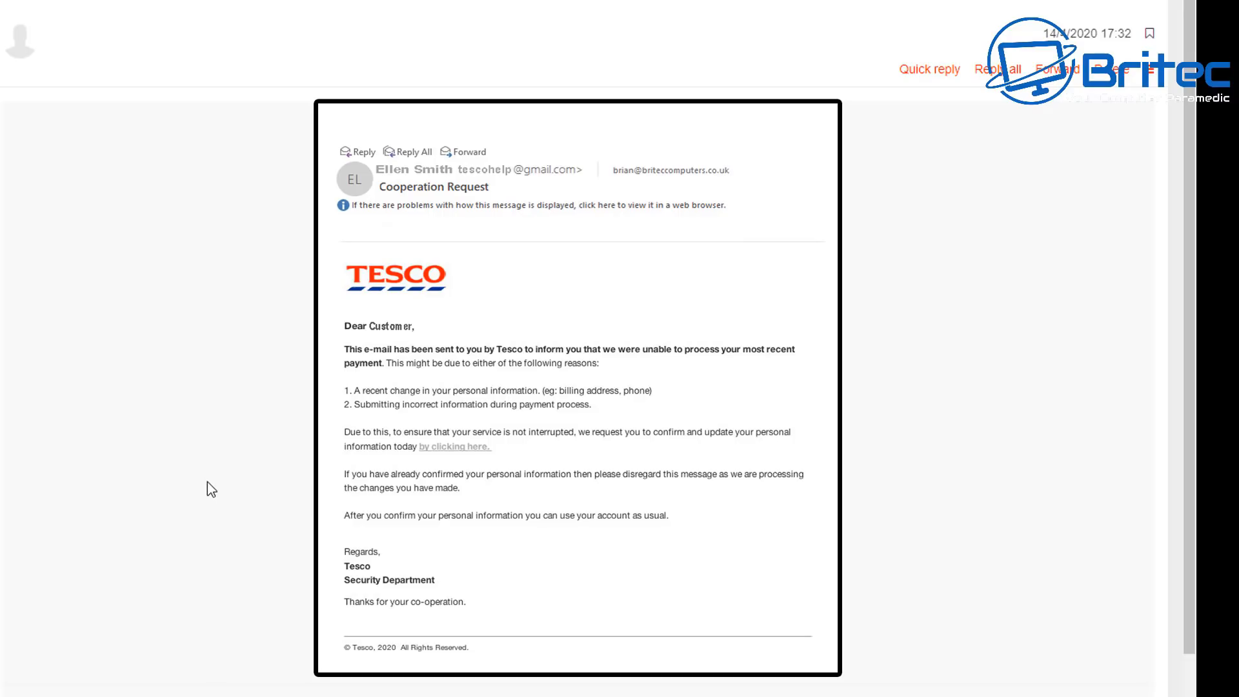
mouse_move(115, 175)
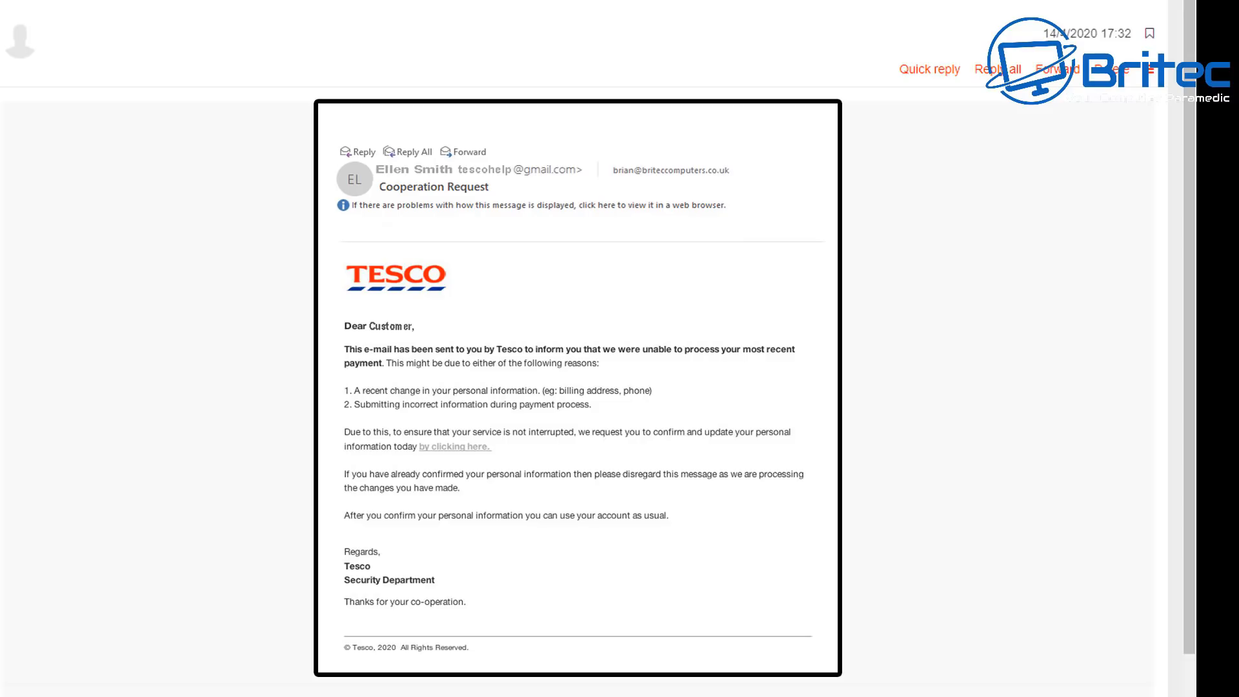
mouse_move(80, 254)
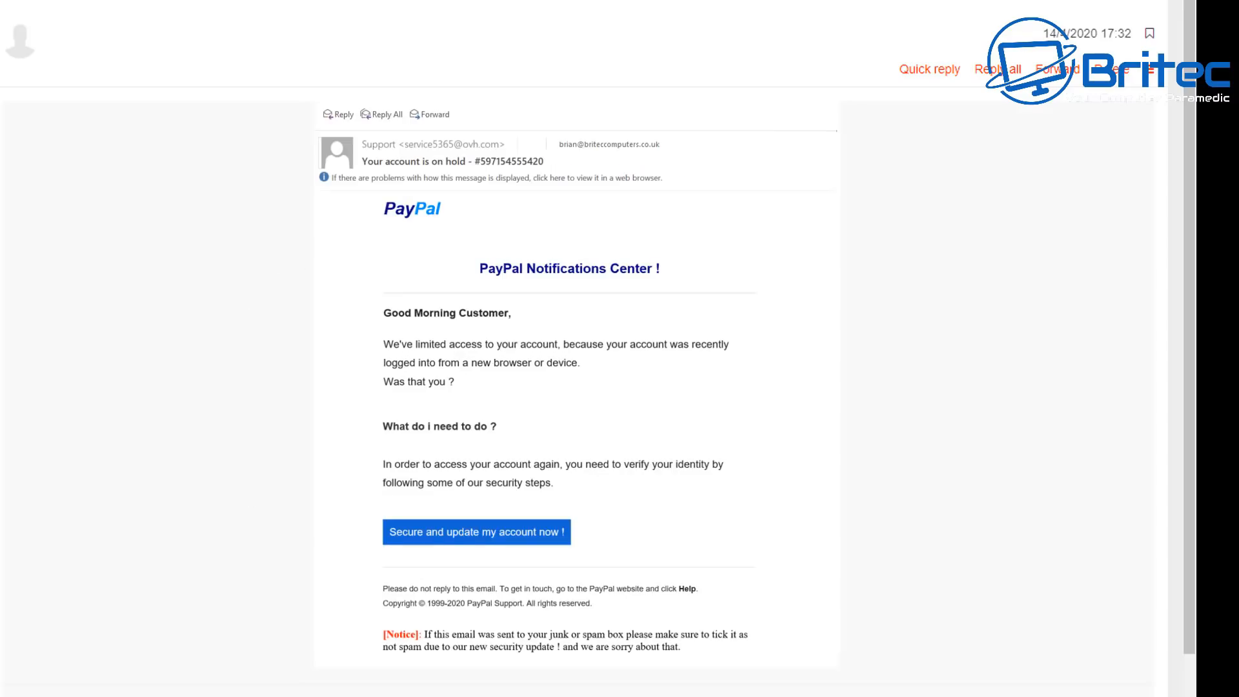
mouse_move(216, 497)
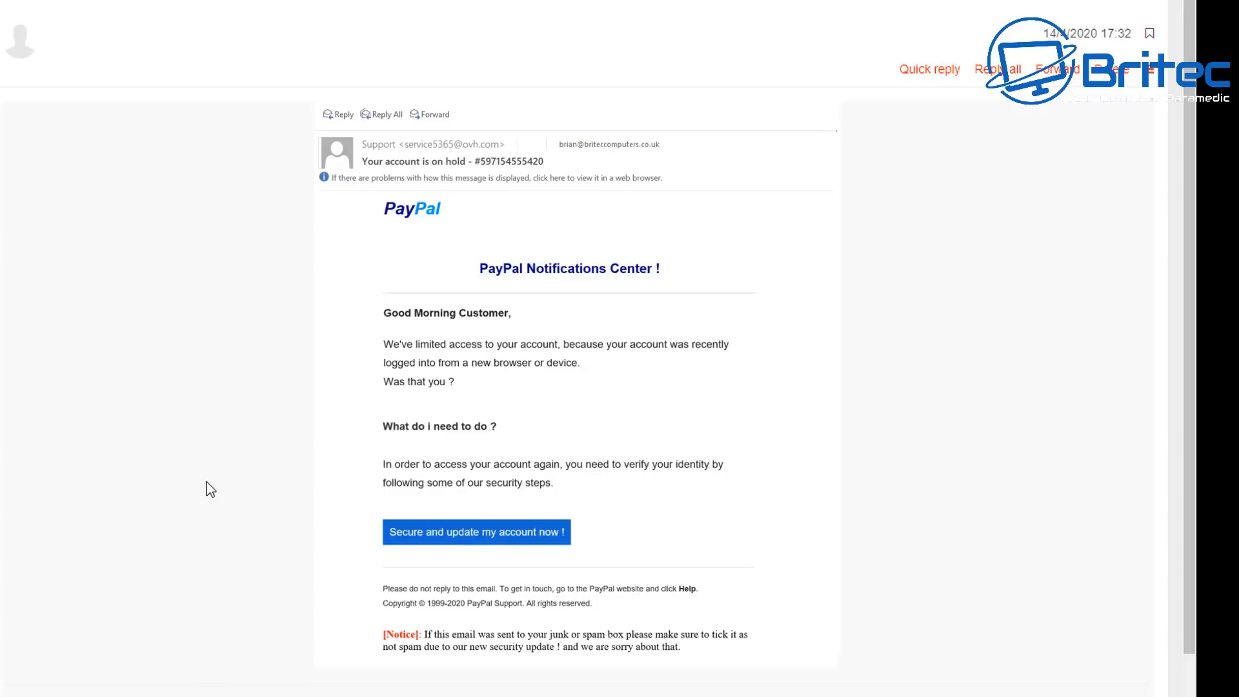
mouse_move(206, 127)
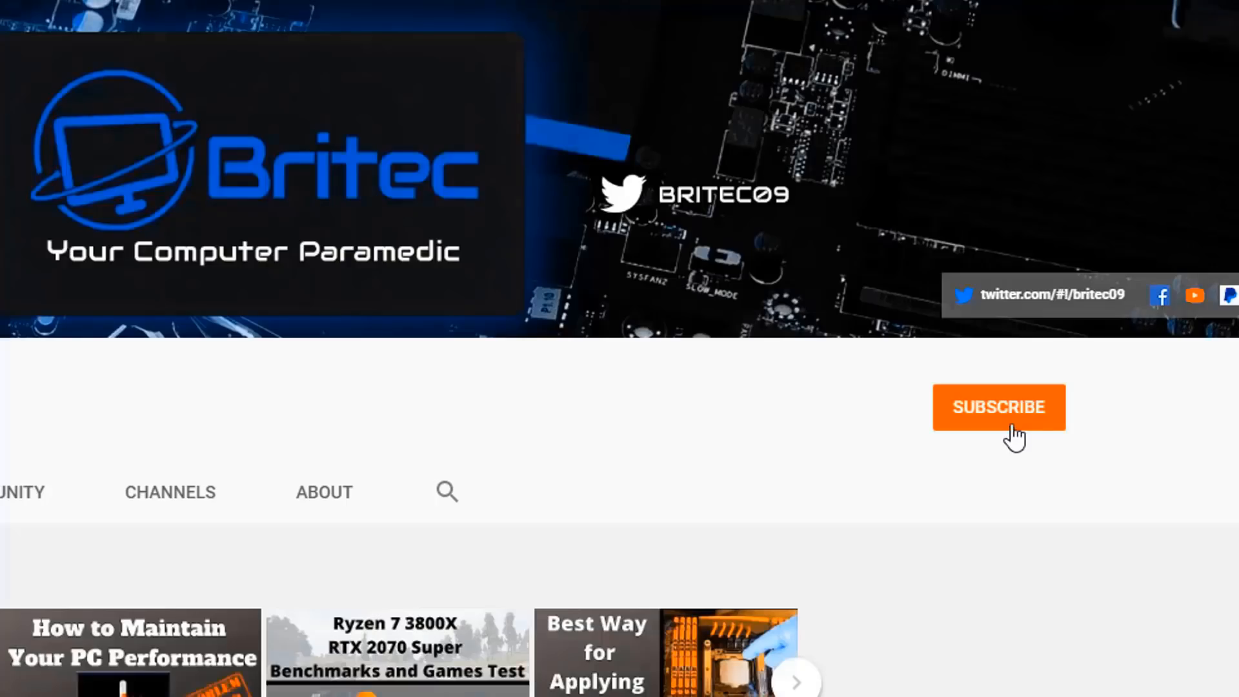
- Subscribe to the Britec channel with notifications set to All
left_click(999, 406)
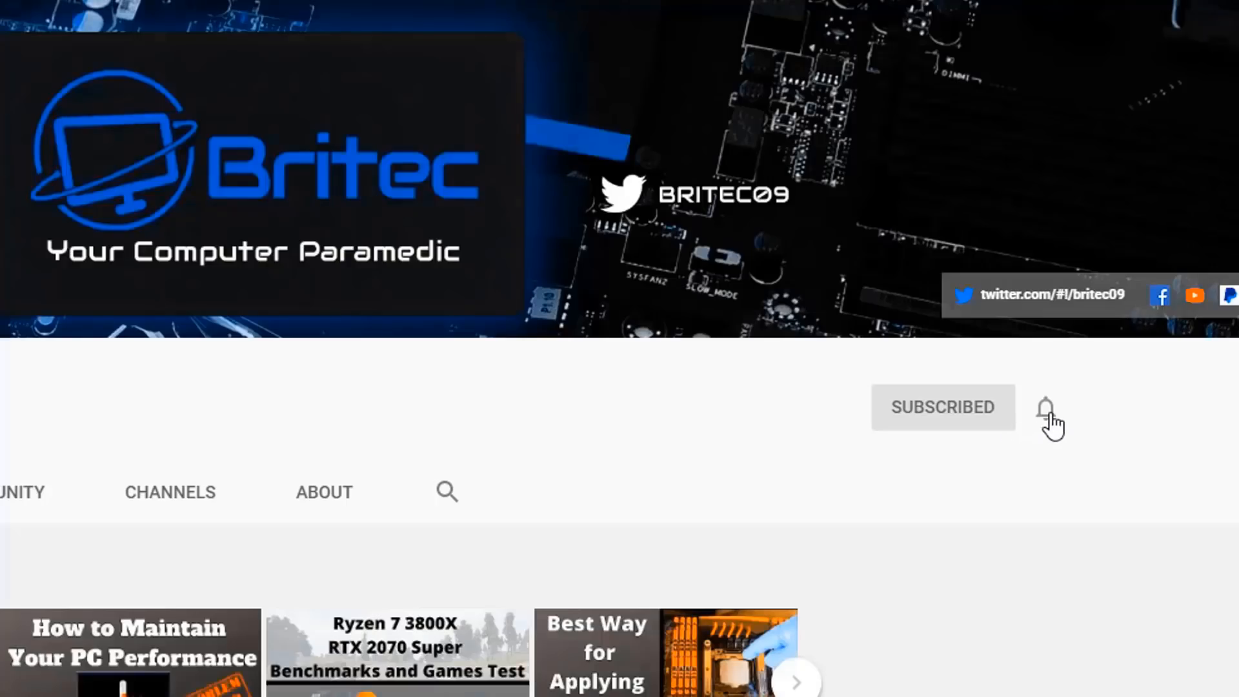
left_click(1047, 408)
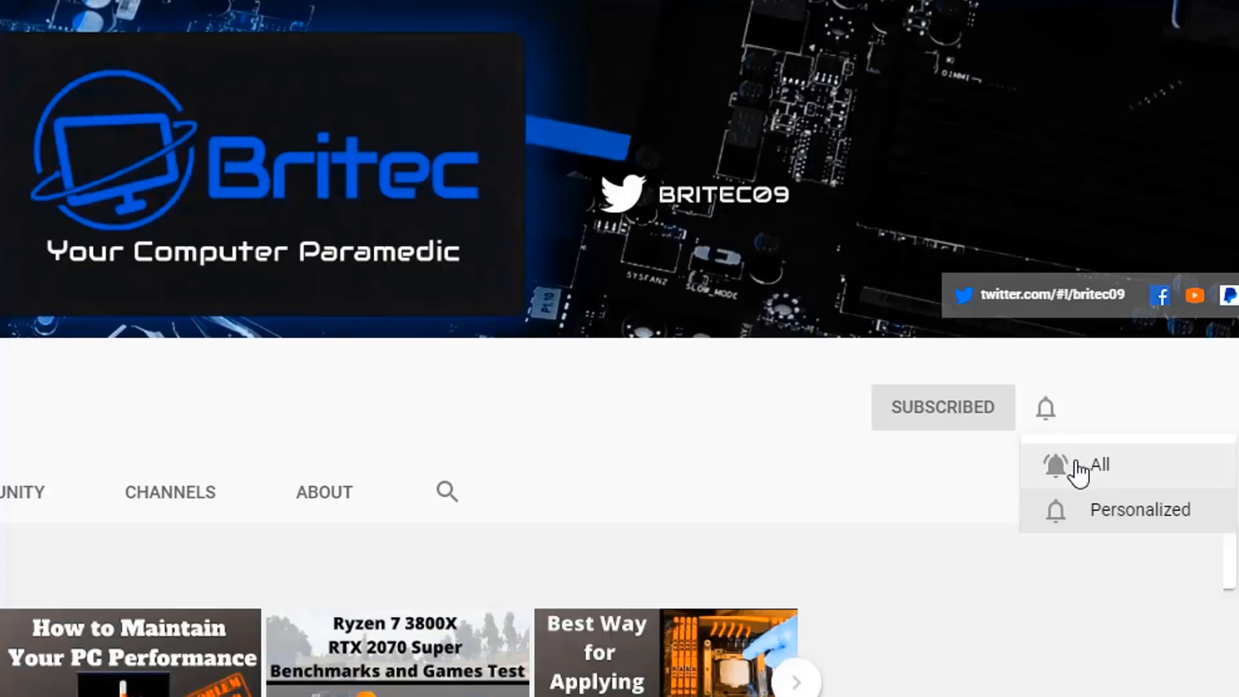
left_click(1093, 465)
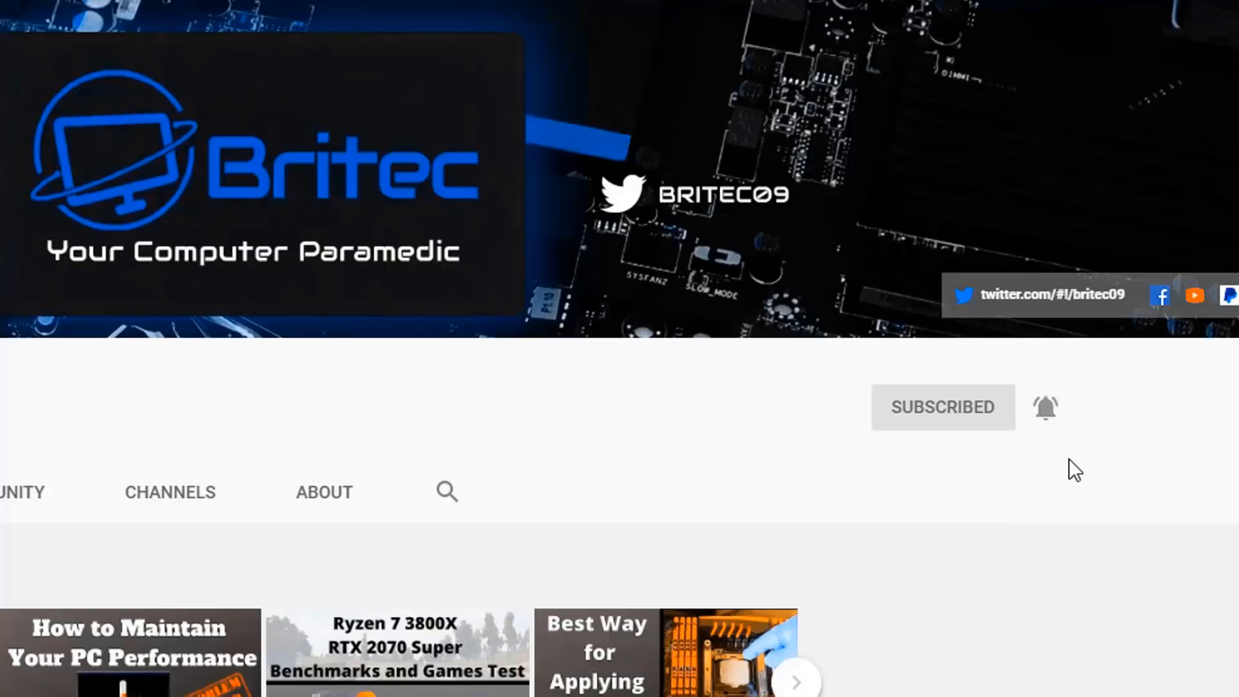